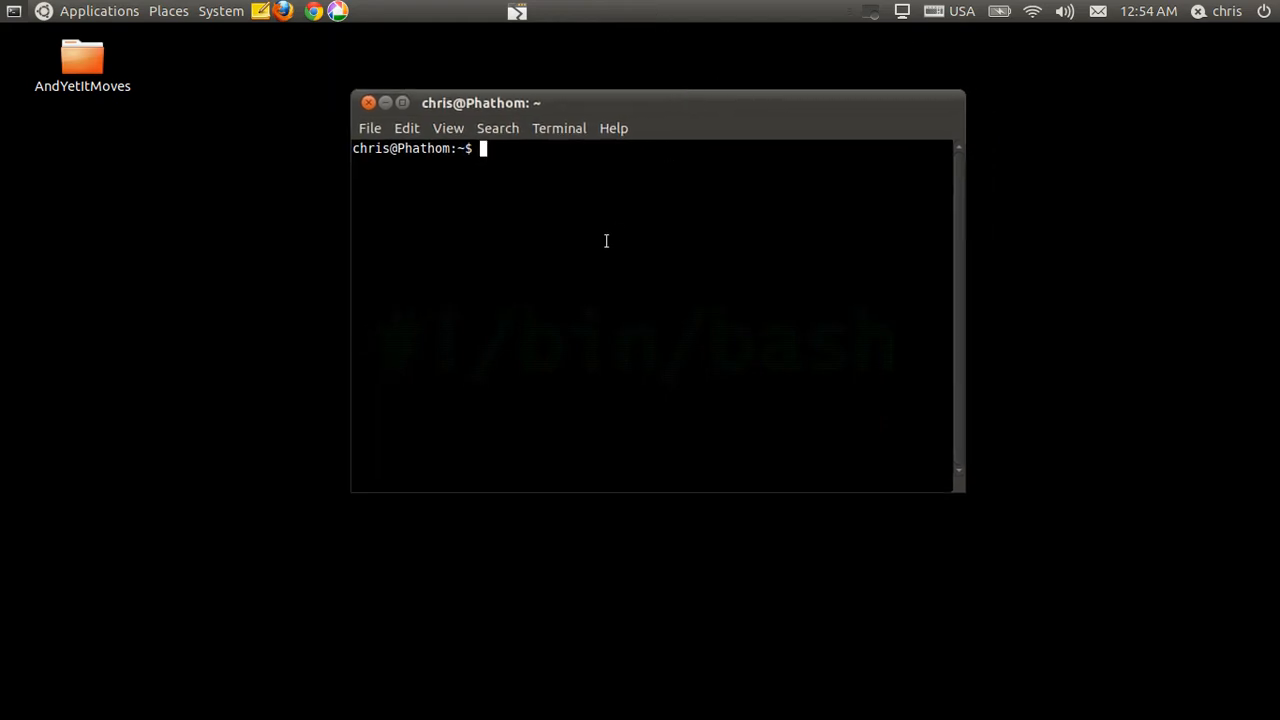
# Step: Try ls, cd and pwd, then move into /bin and list its full contents with ls
pyautogui.write('ls cd')
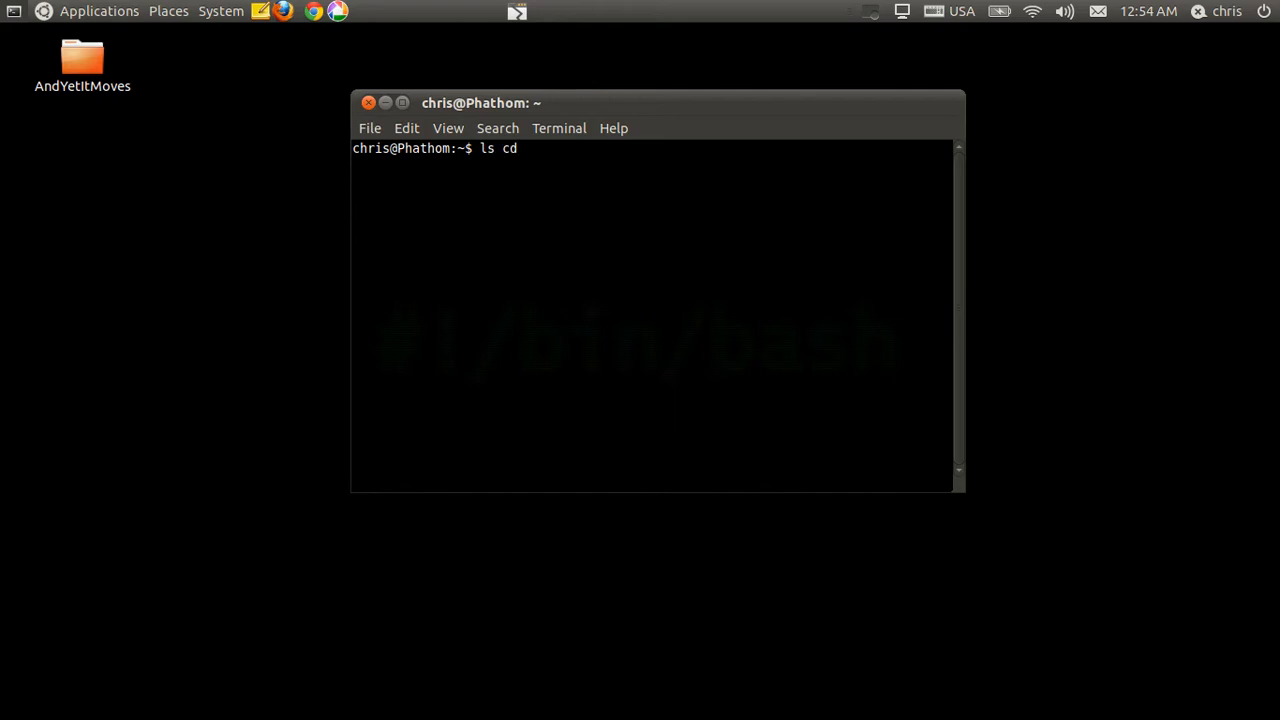
pyautogui.write('pwd')
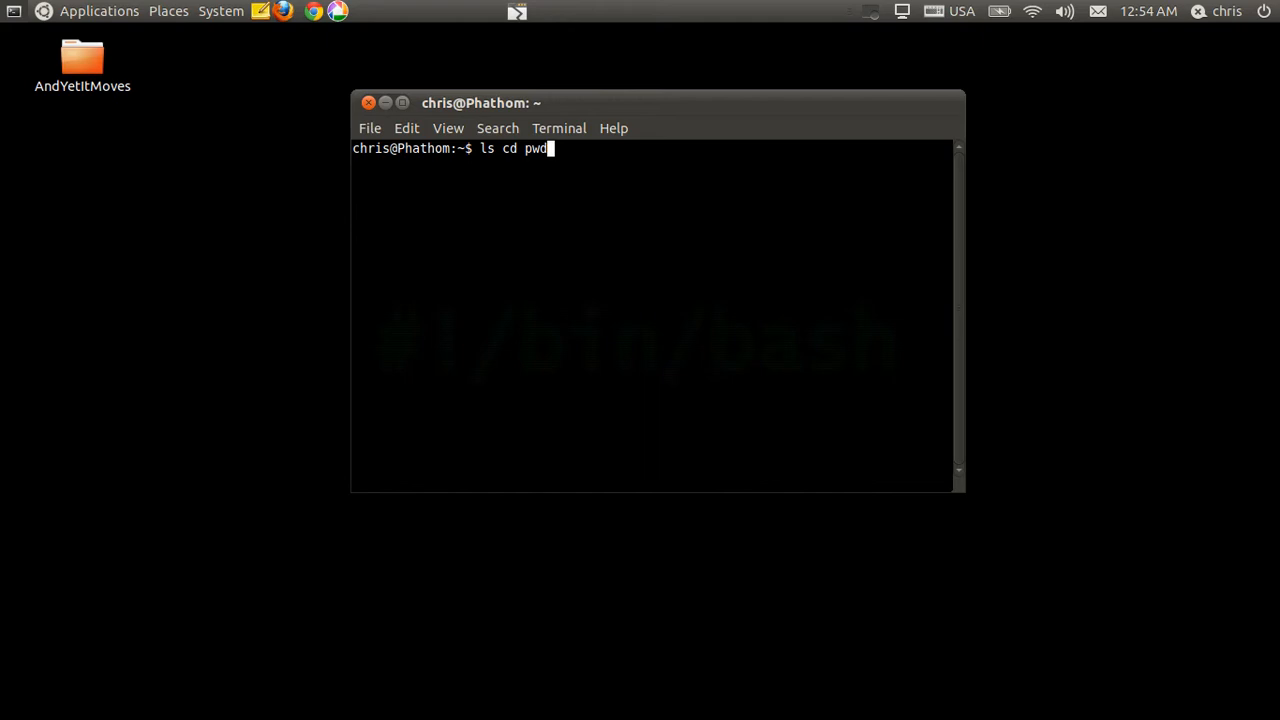
pyautogui.press('BackSpace')
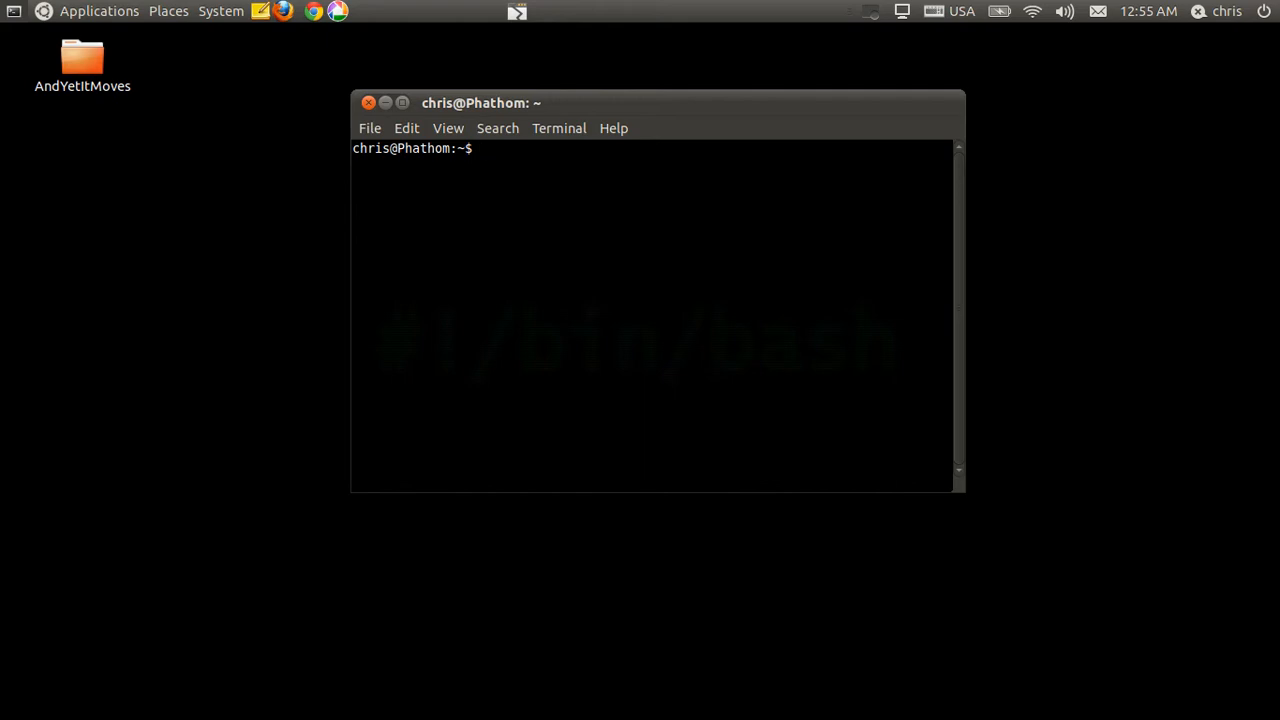
pyautogui.moveTo(604, 236)
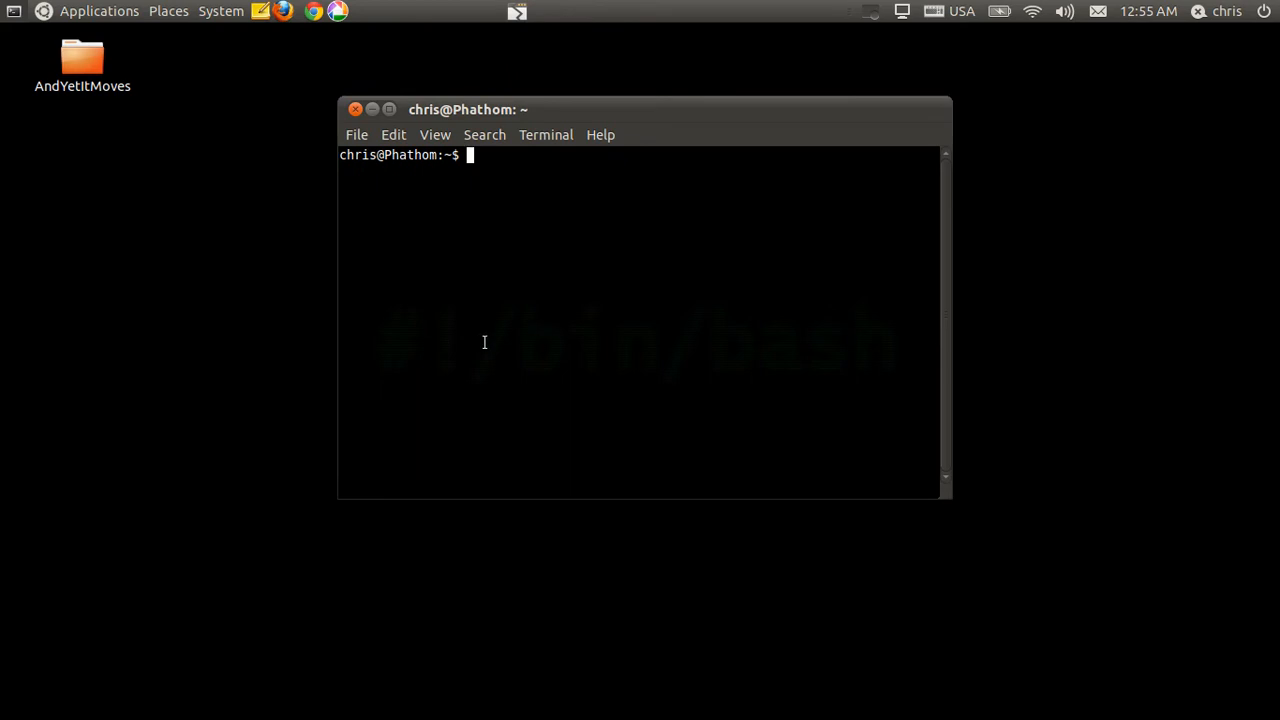
pyautogui.moveTo(468, 108); pyautogui.dragTo(392, 504)
pyautogui.write('cd')
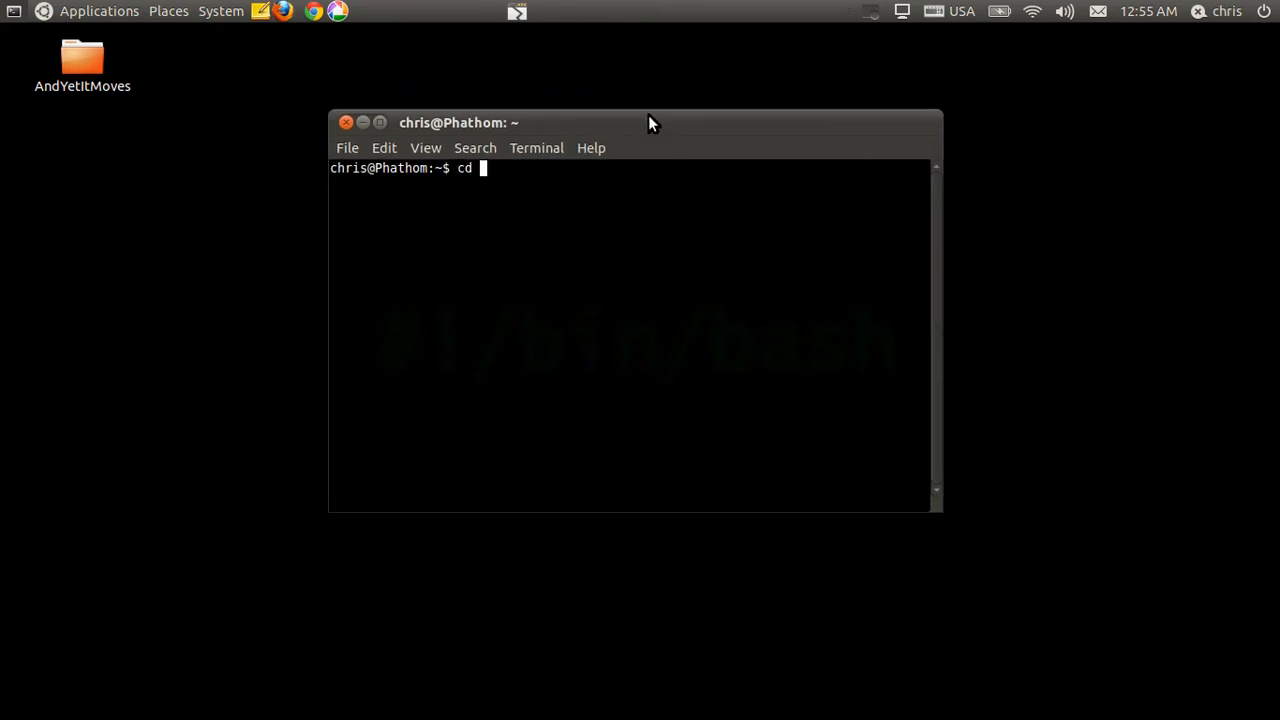
pyautogui.write('/bin')
pyautogui.write('ls')
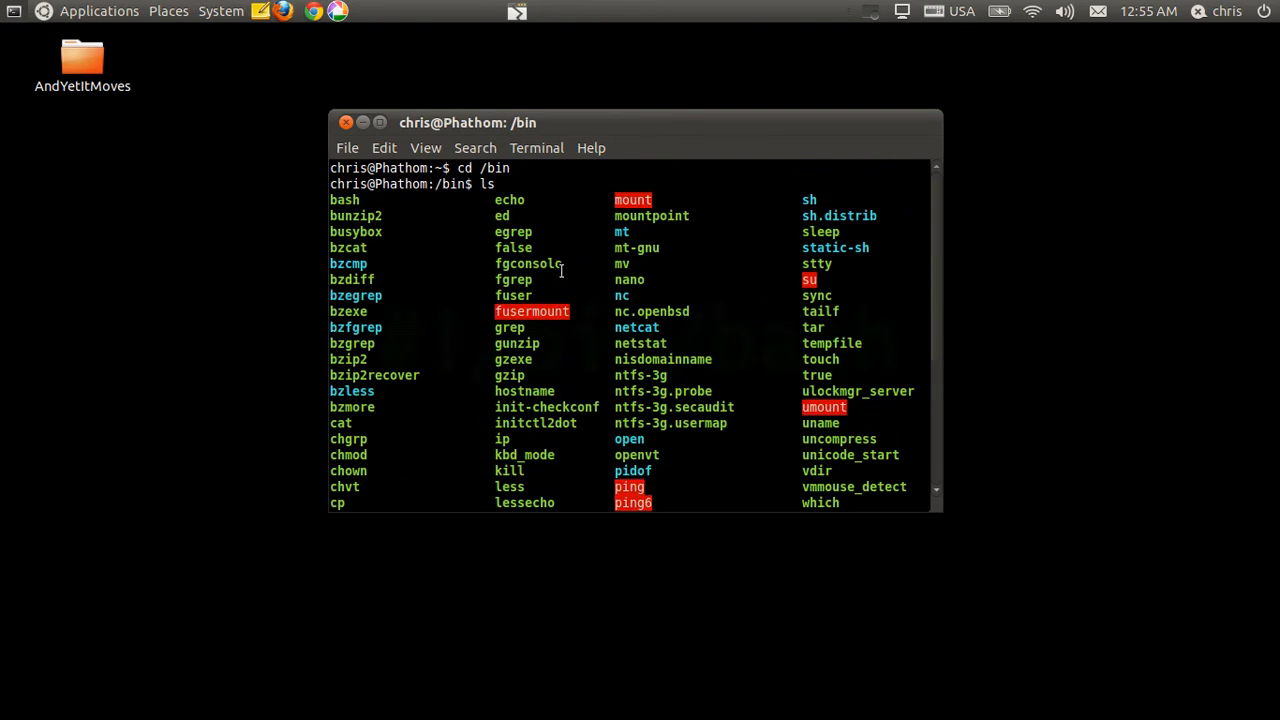
pyautogui.moveTo(424, 212)
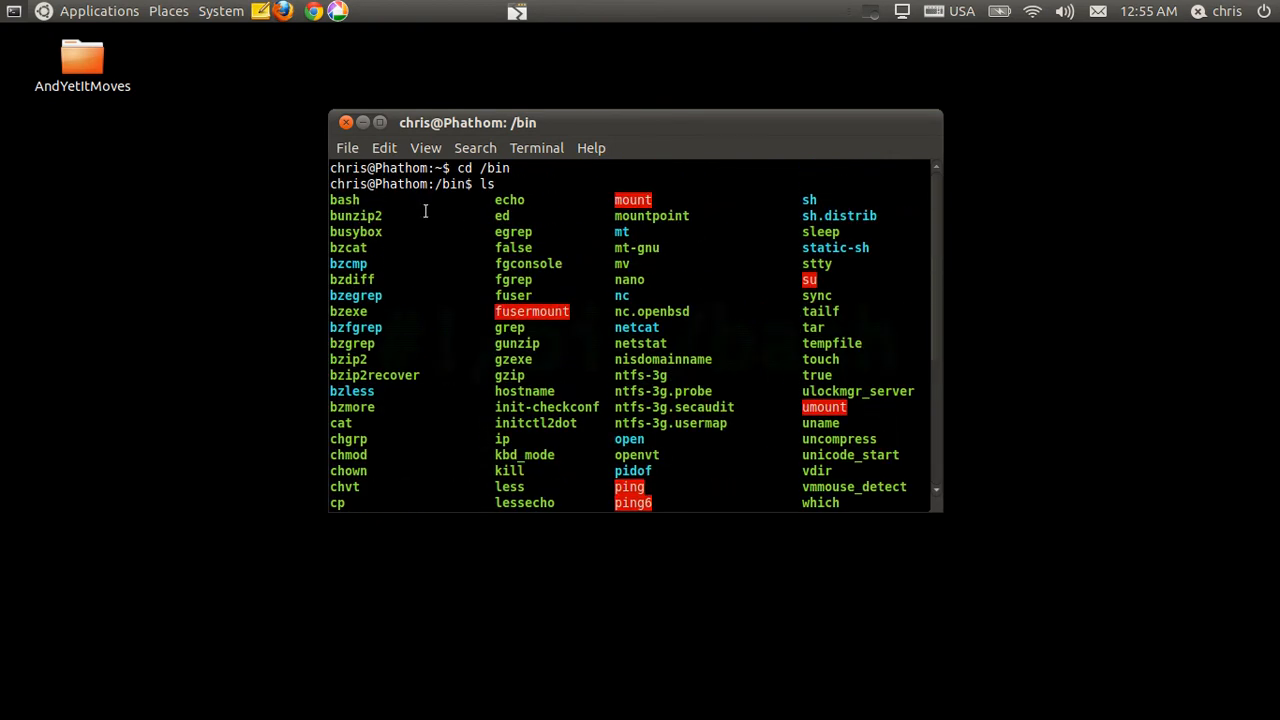
pyautogui.moveTo(580, 222)
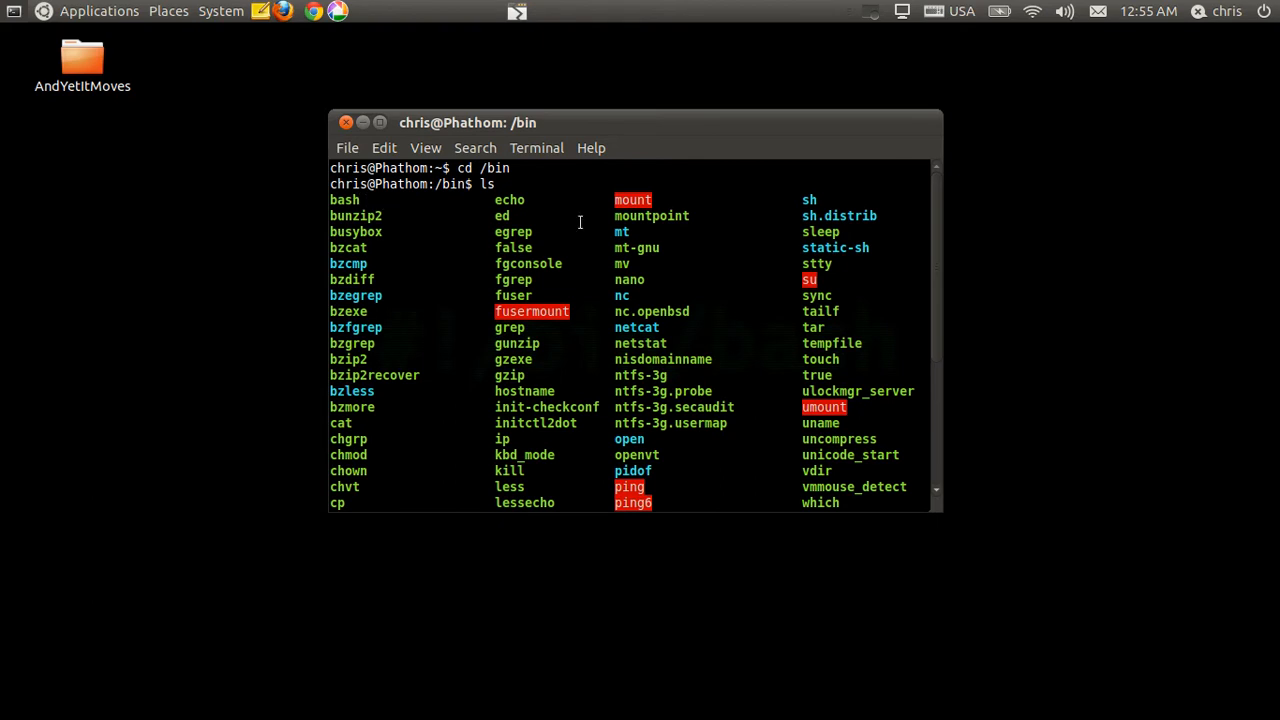
pyautogui.doubleClick(508, 200)
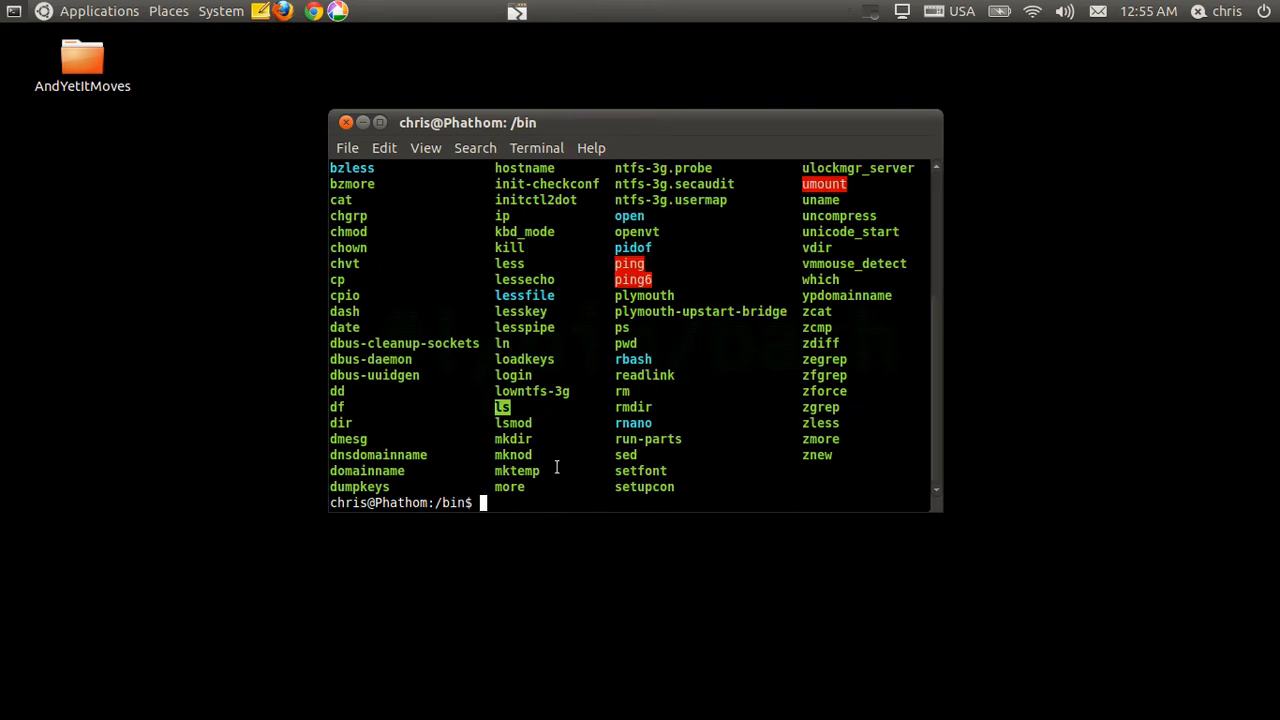
# Step: Move into /usr/bin, list its programs with ls and maximize the terminal to scroll the output
pyautogui.write('cd /')
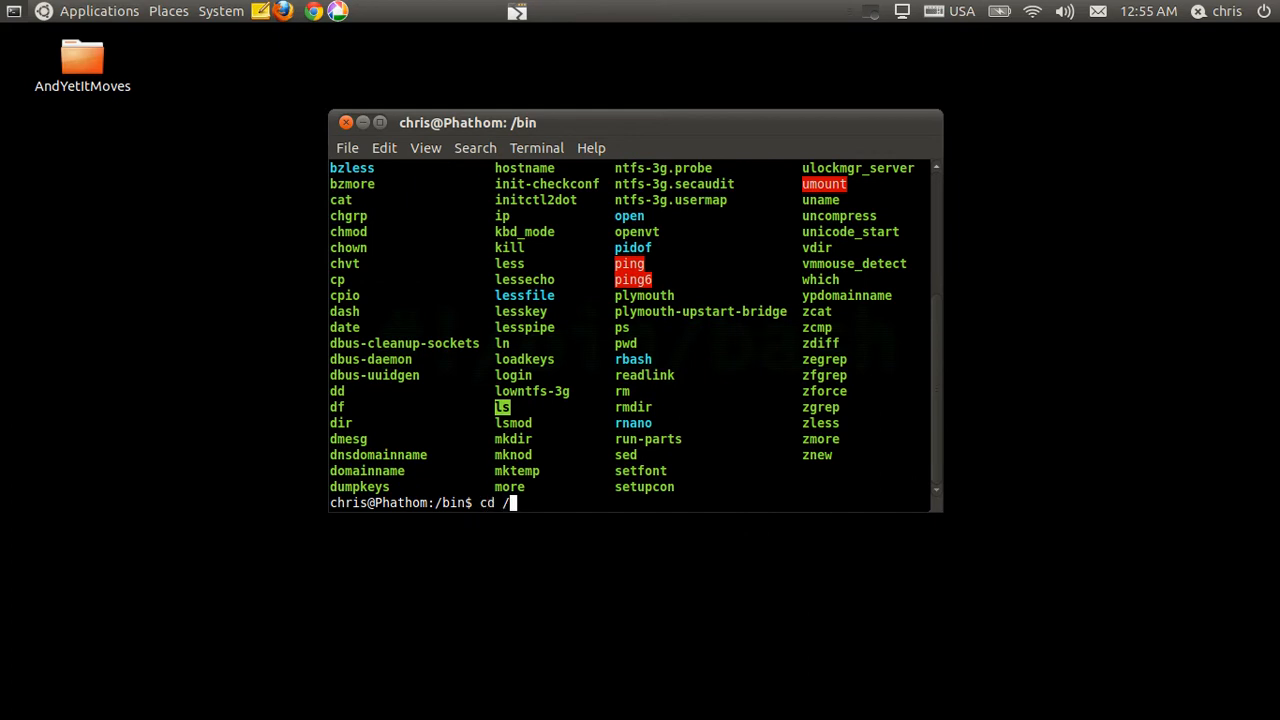
pyautogui.write('usr/bin')
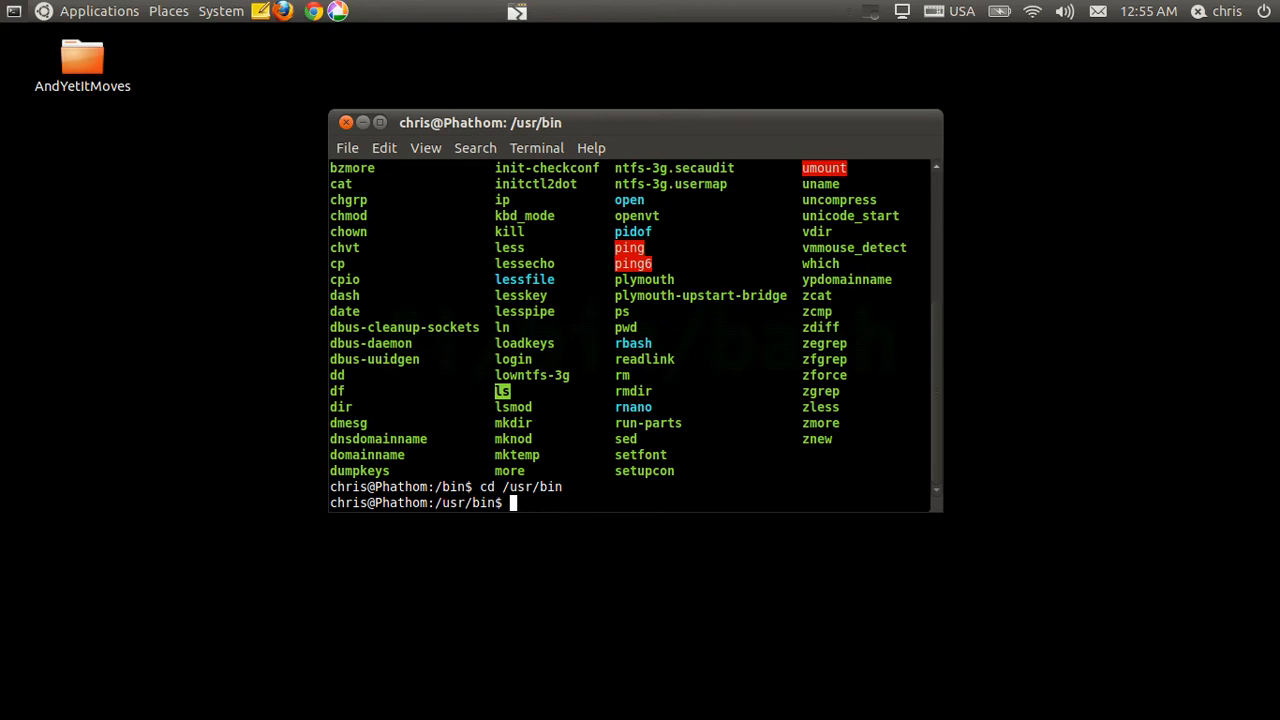
pyautogui.scroll(-3)
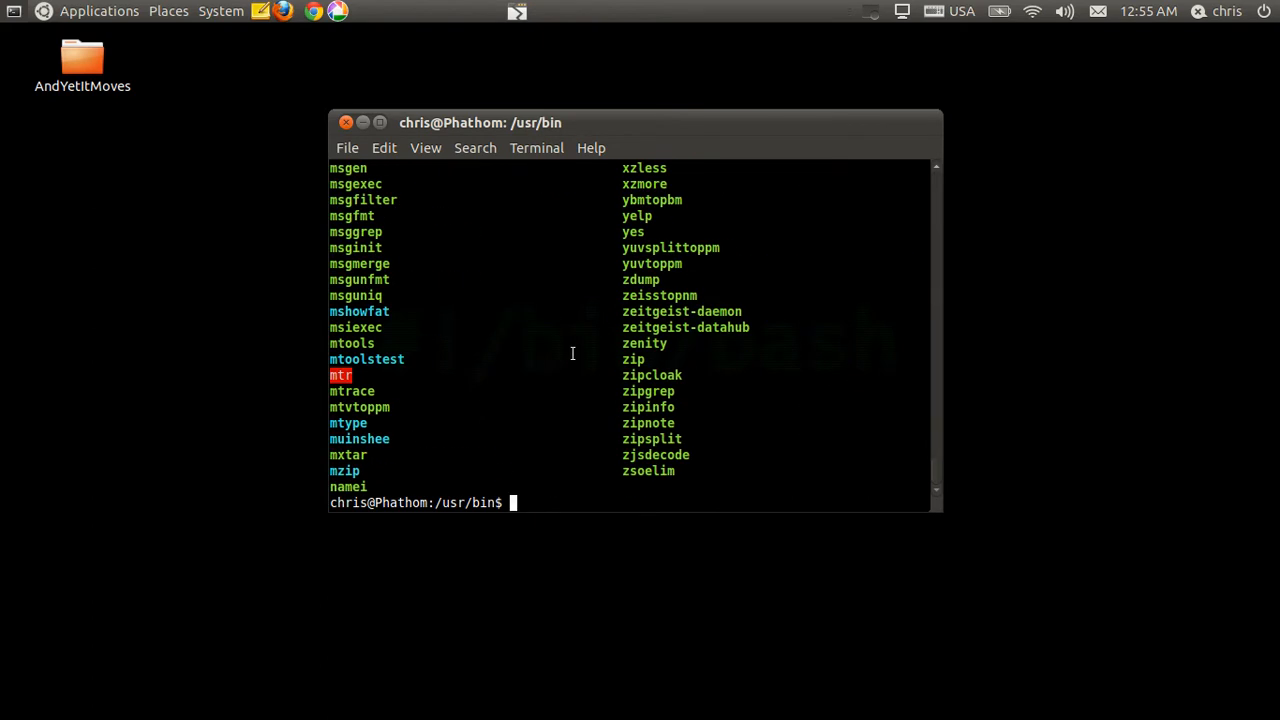
pyautogui.click(380, 122)
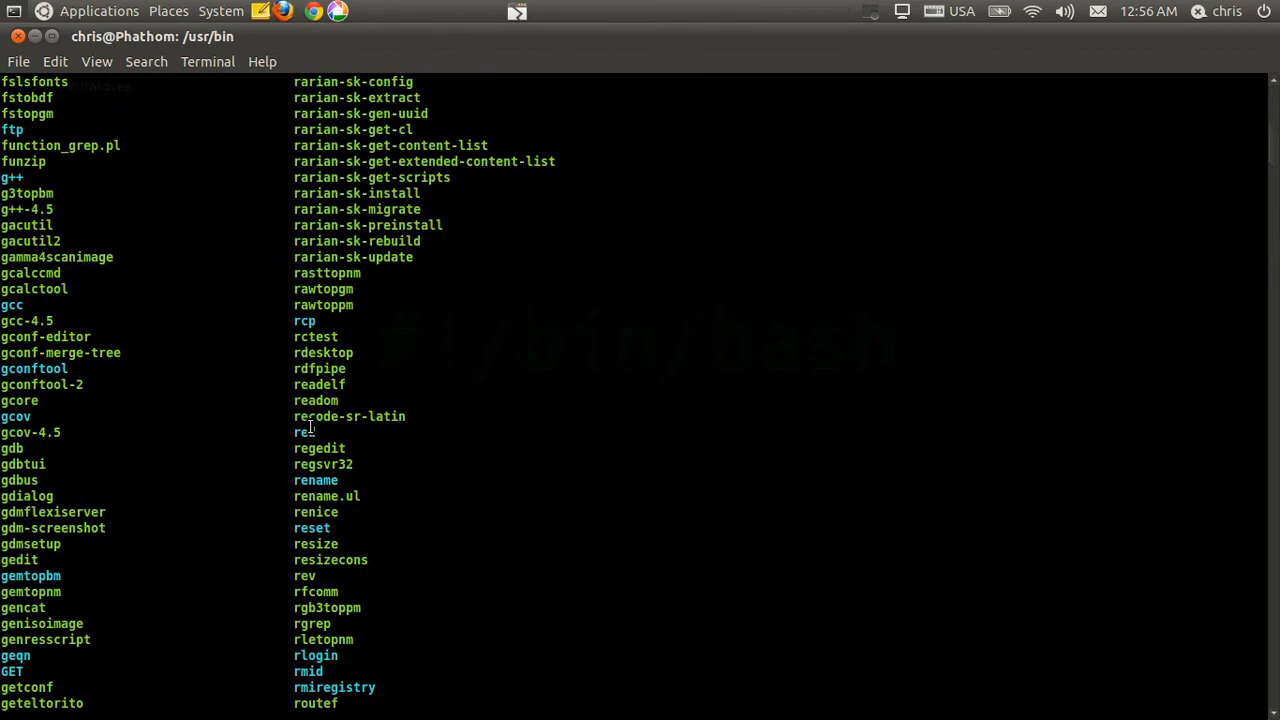
pyautogui.scroll(3)
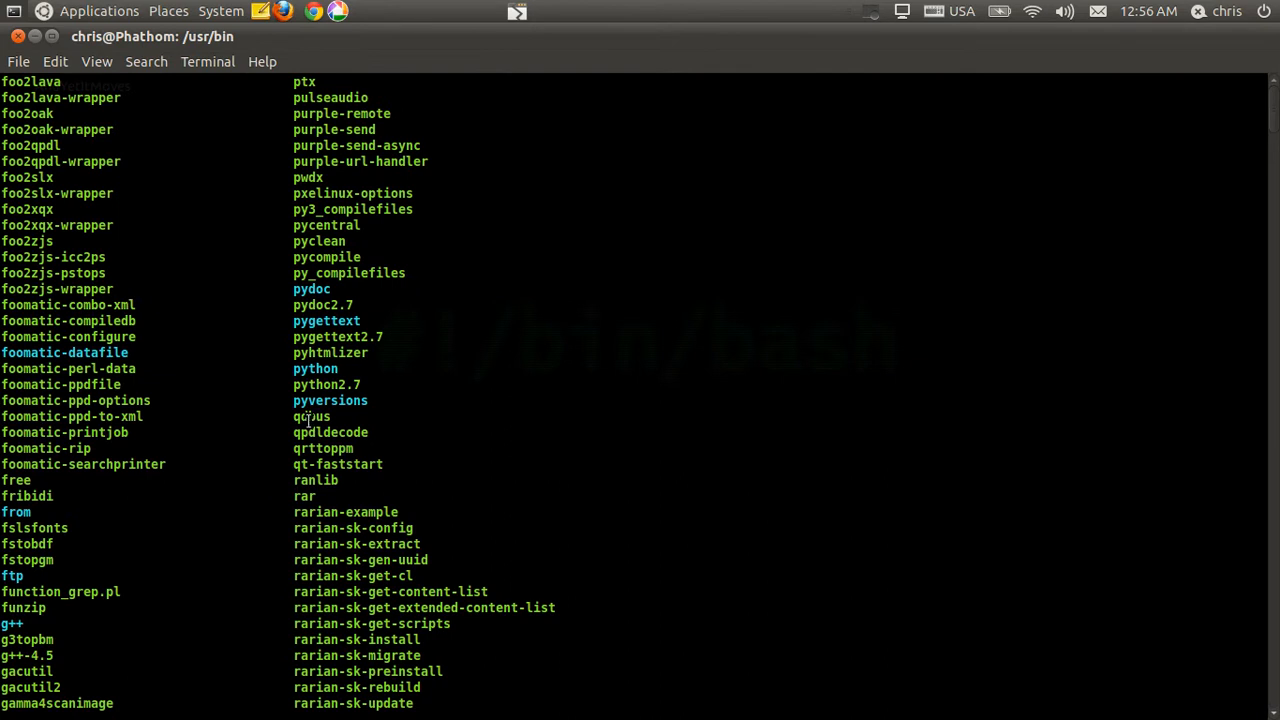
pyautogui.scroll(-3)
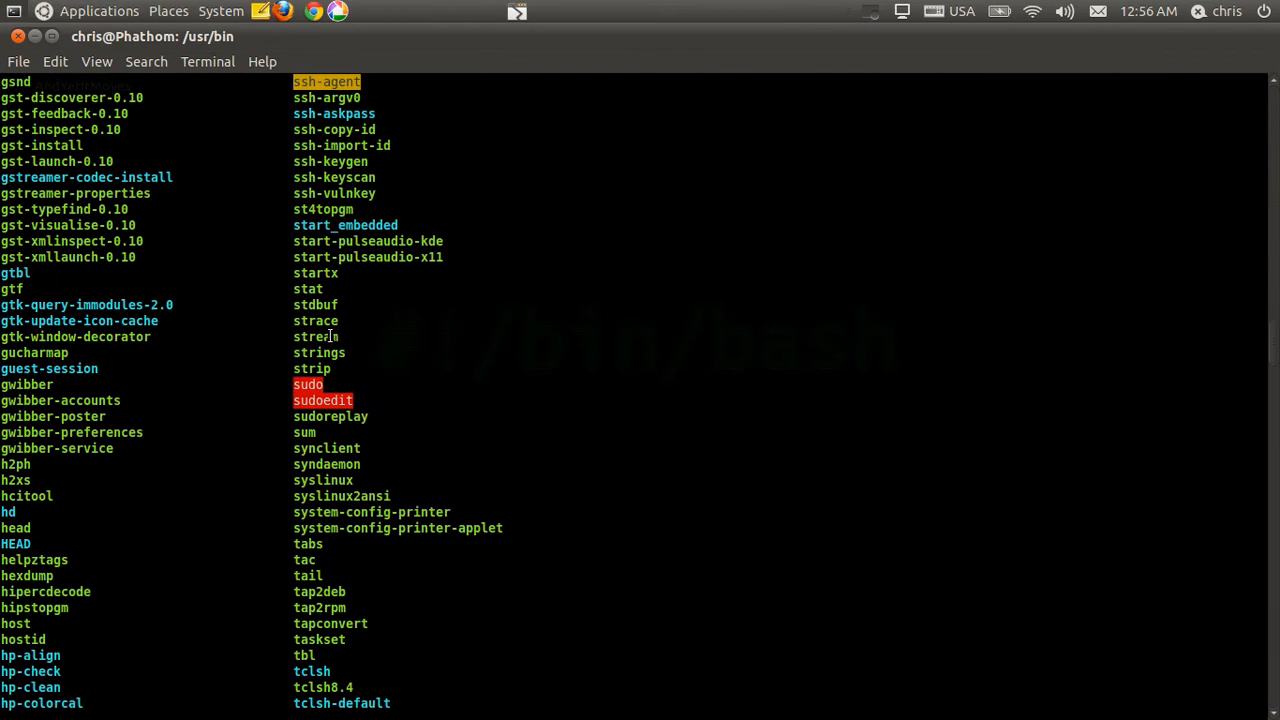
pyautogui.scroll(-3)
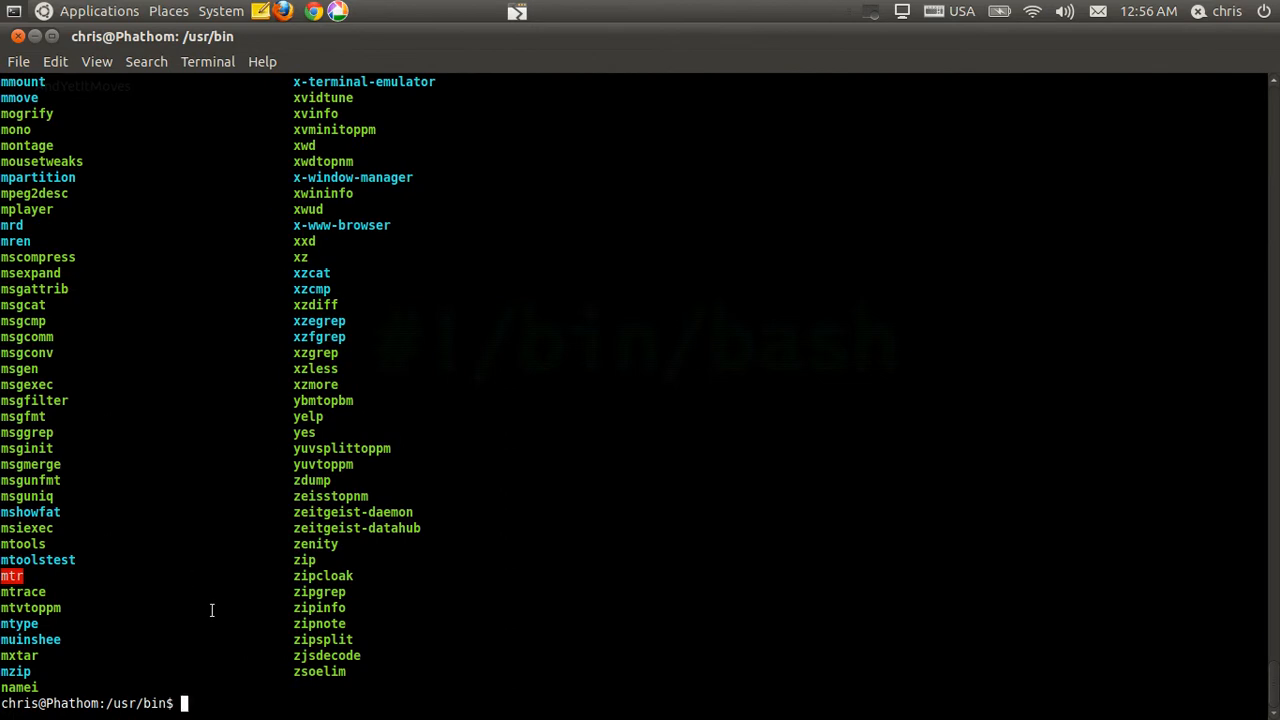
# Step: Run zip to print its usage help, return home with cd ~ and run zip again
pyautogui.write('zip')
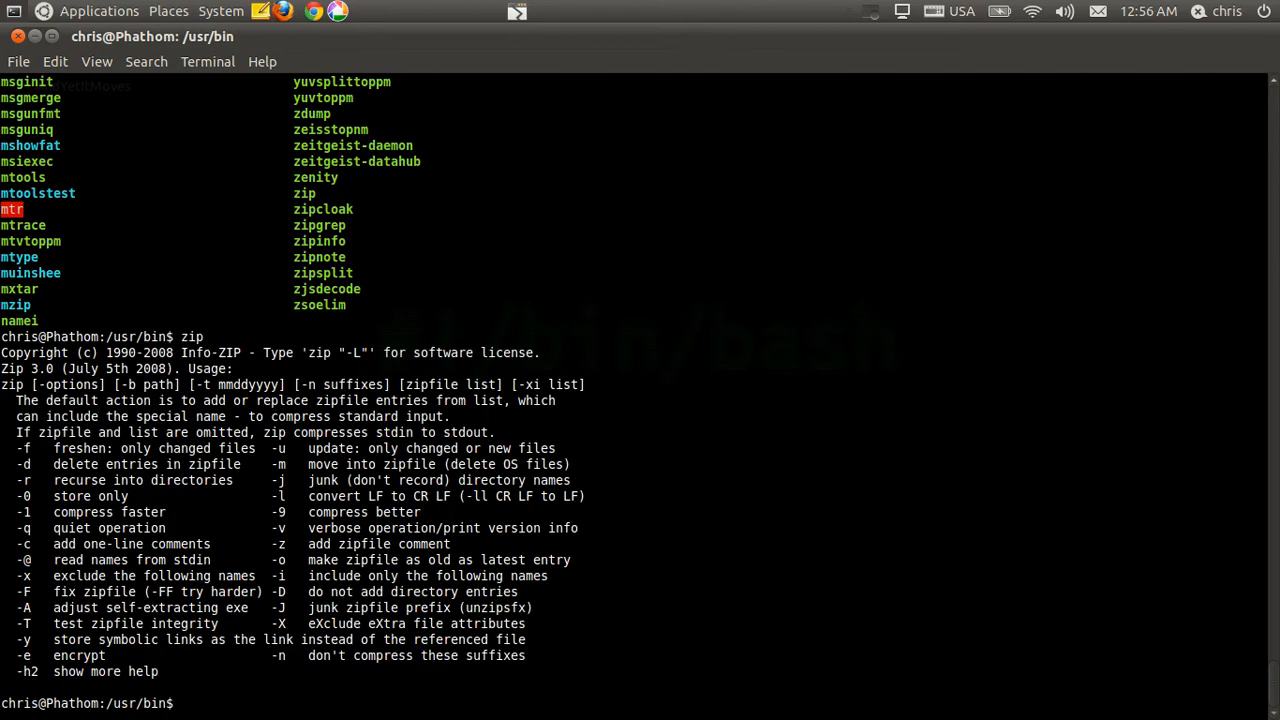
pyautogui.write('cd ~')
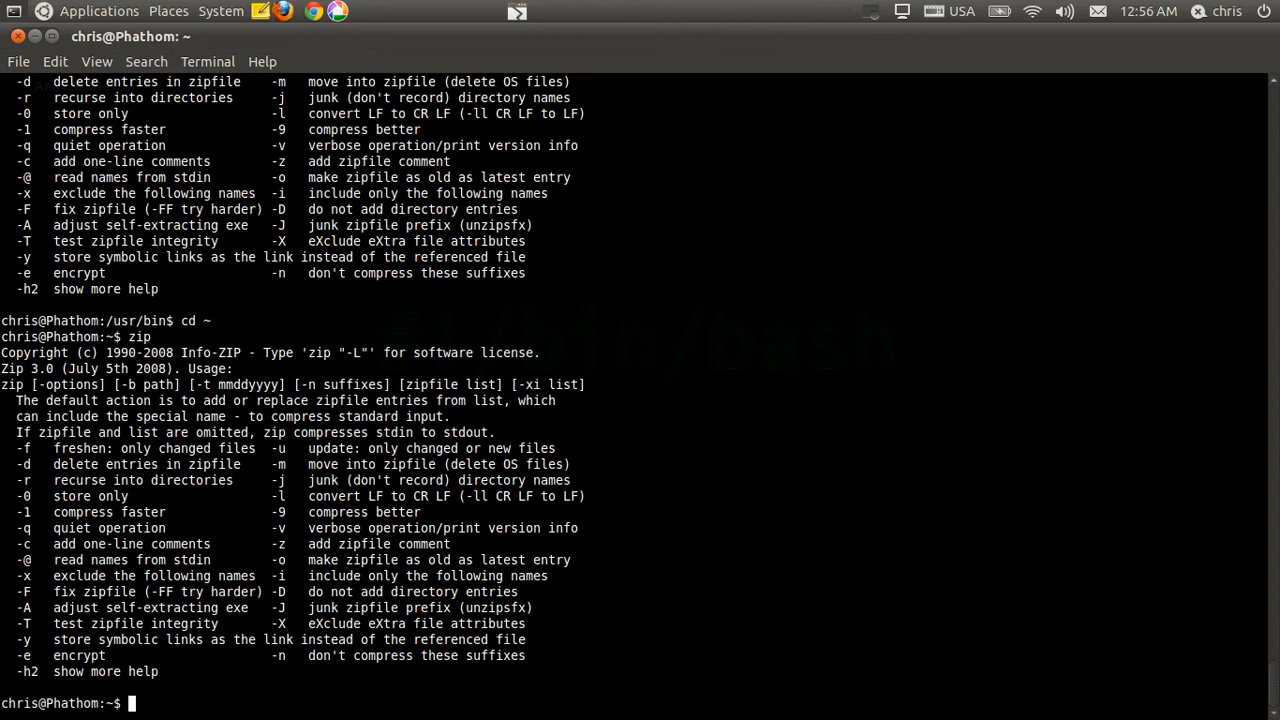
pyautogui.write('/usr/')
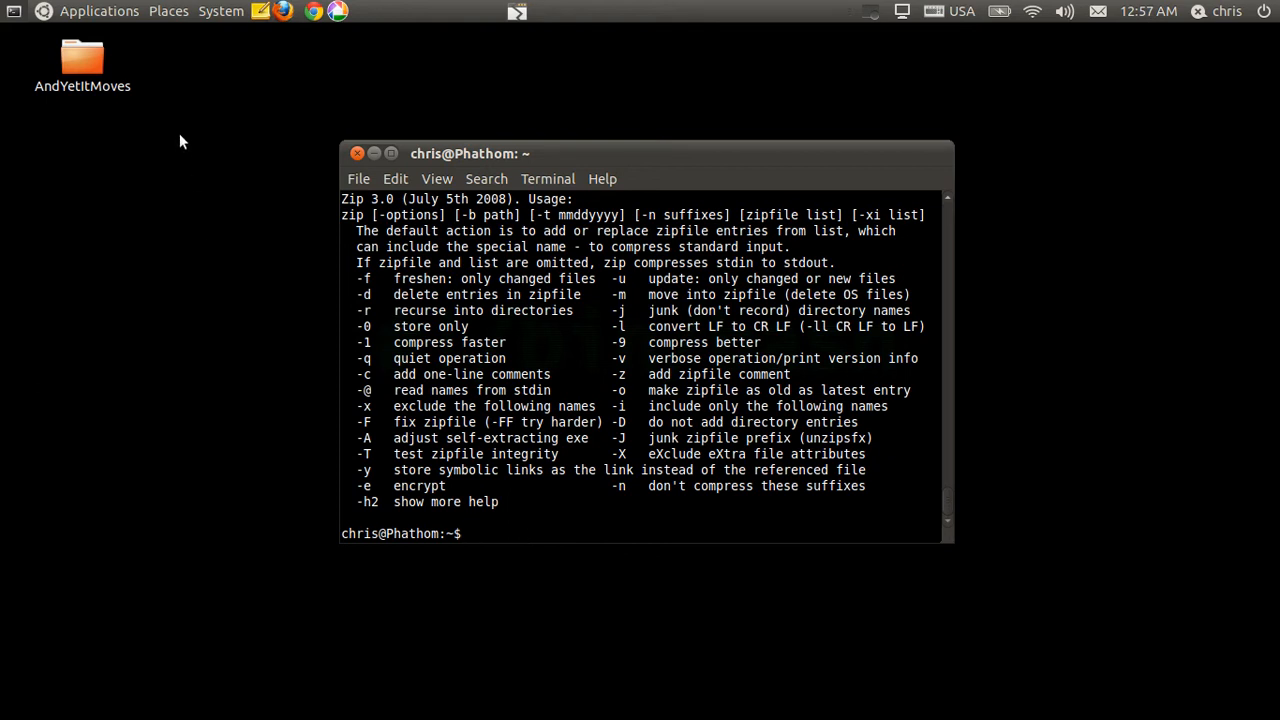
pyautogui.moveTo(418, 410)
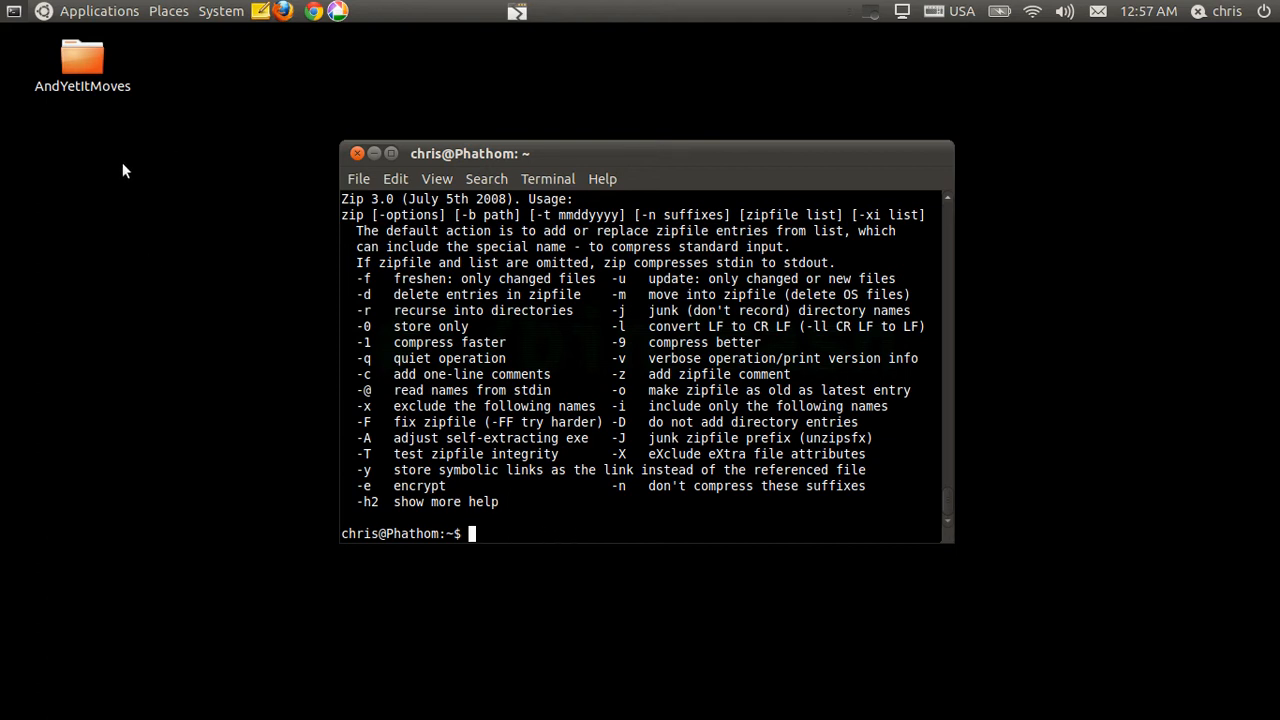
# Step: Open the AndYetItMoves desktop folder and run AndYetItMoves at the home prompt, getting 'command not found'
pyautogui.click(82, 60)
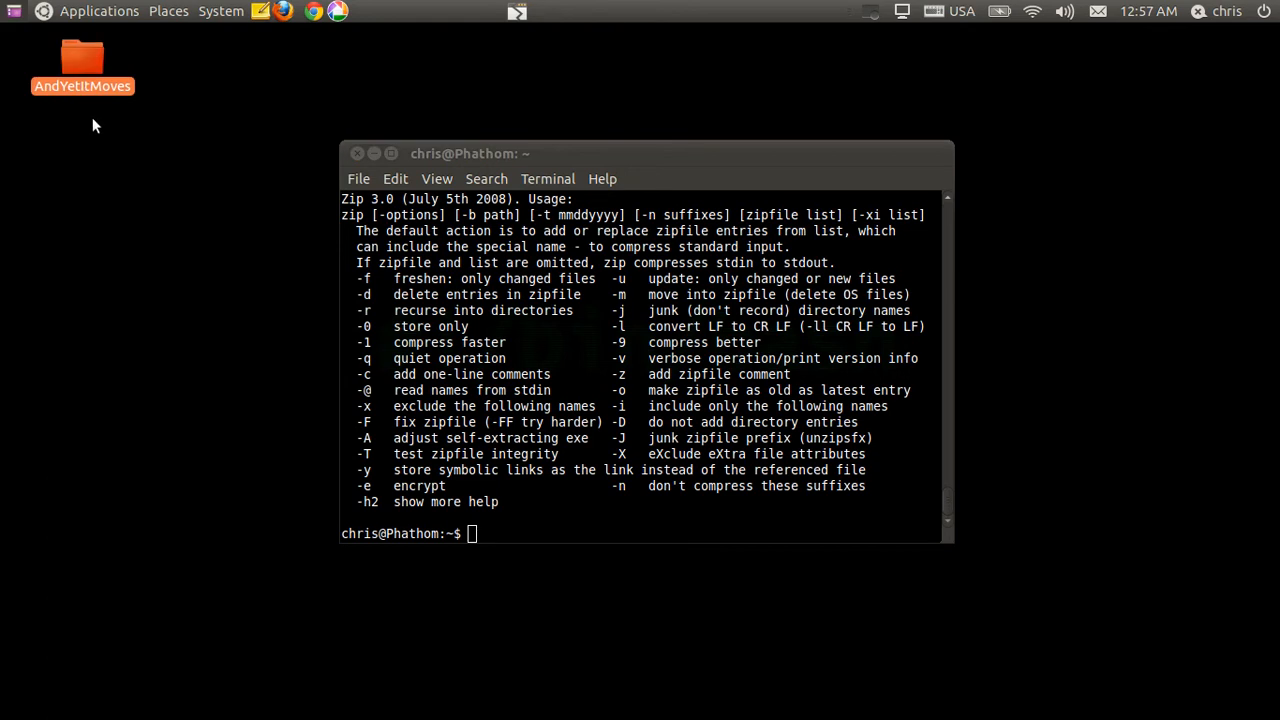
pyautogui.moveTo(90, 88)
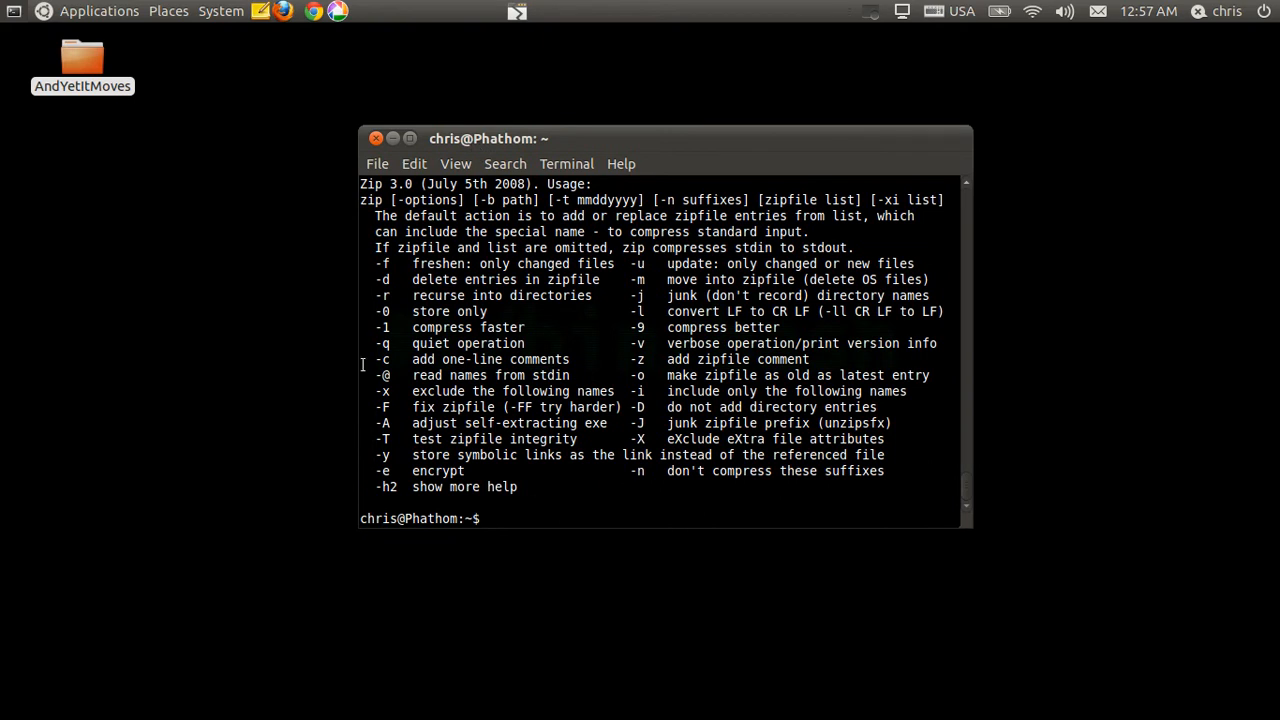
pyautogui.click(82, 64)
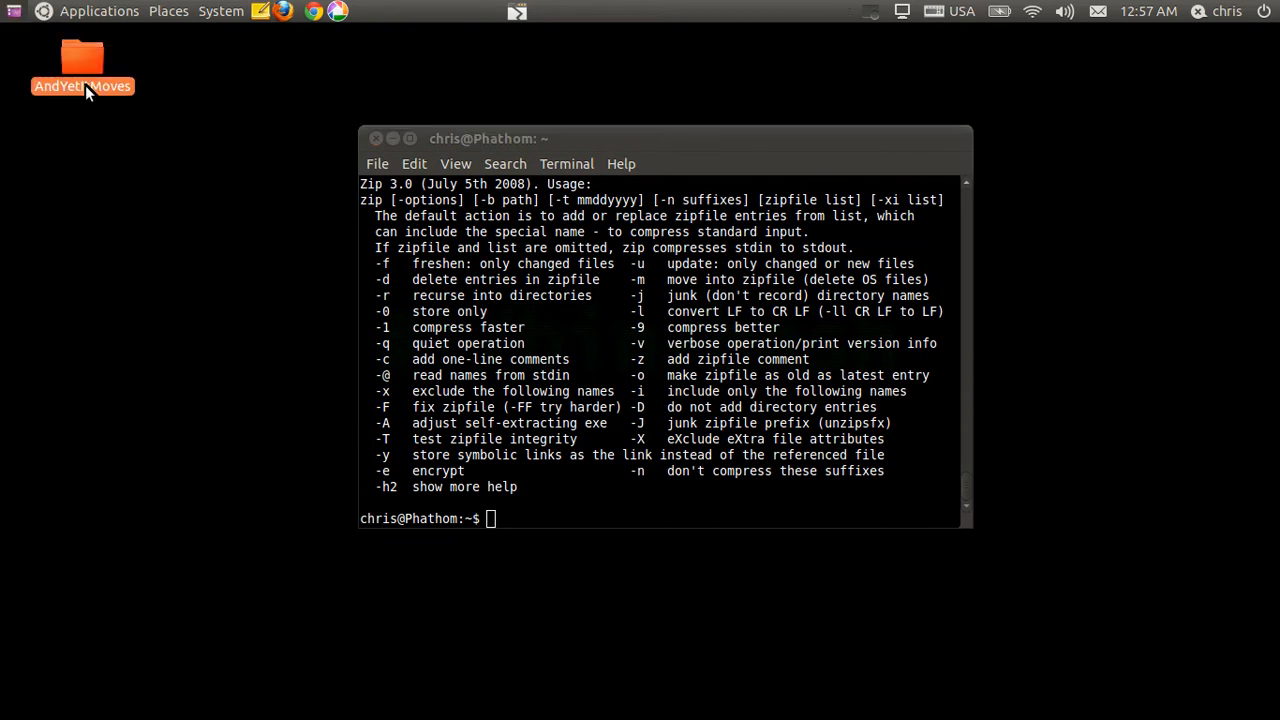
pyautogui.doubleClick(82, 58)
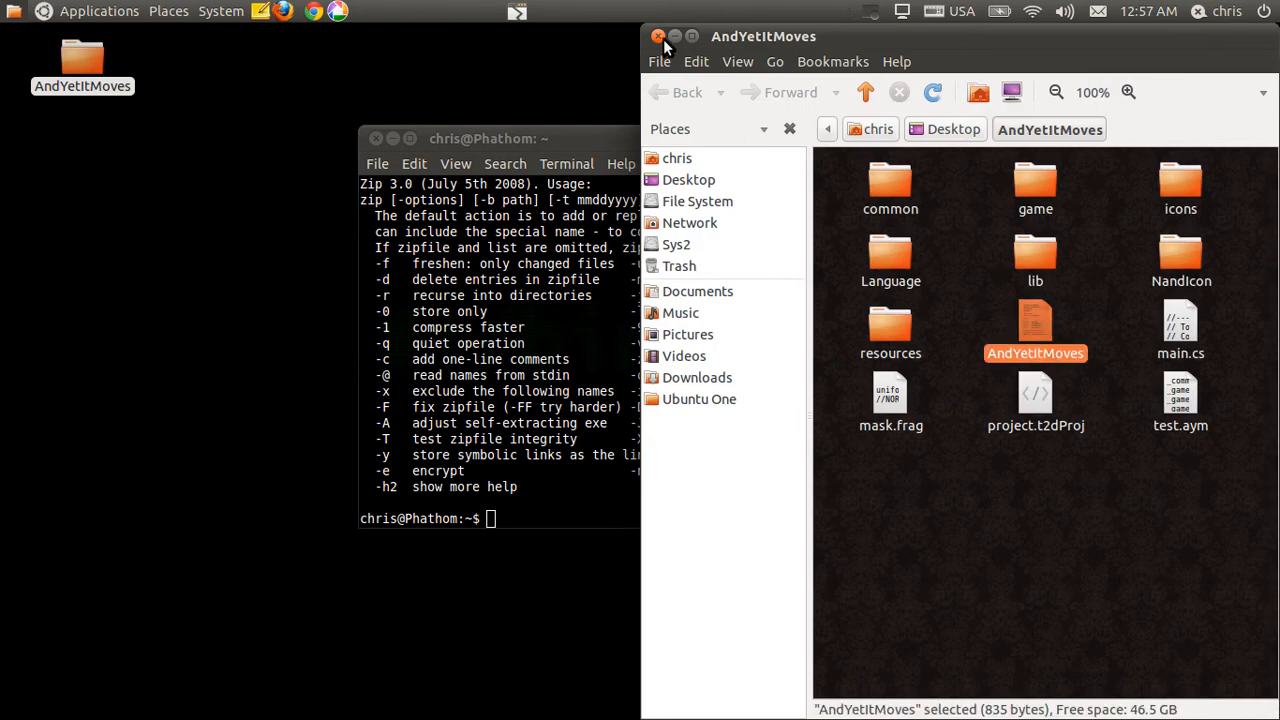
pyautogui.click(660, 36)
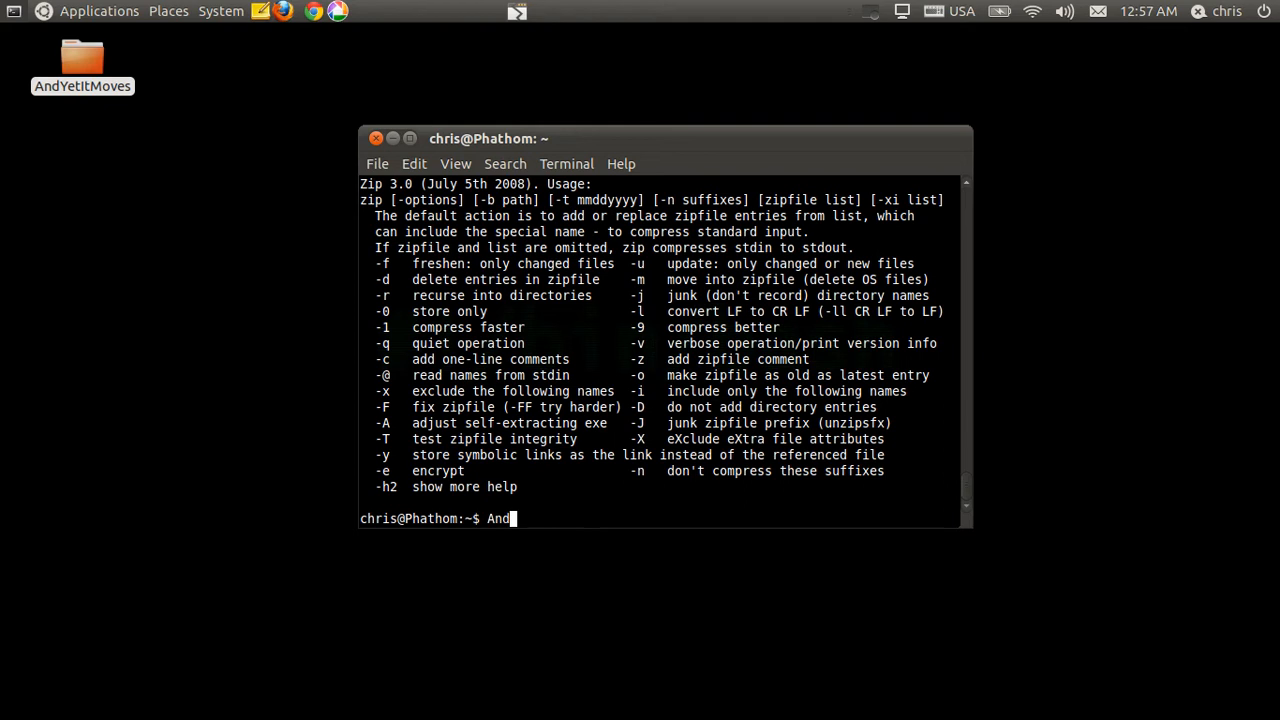
pyautogui.write('YetItMoves')
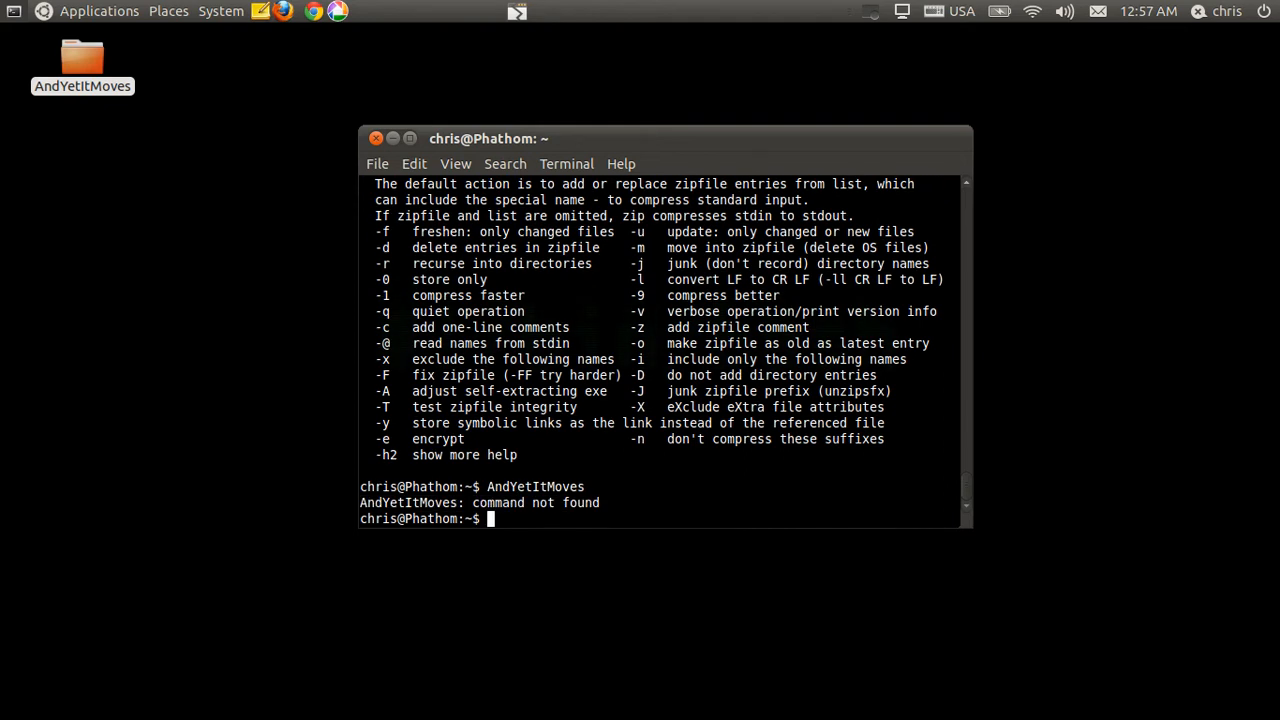
pyautogui.click(82, 62)
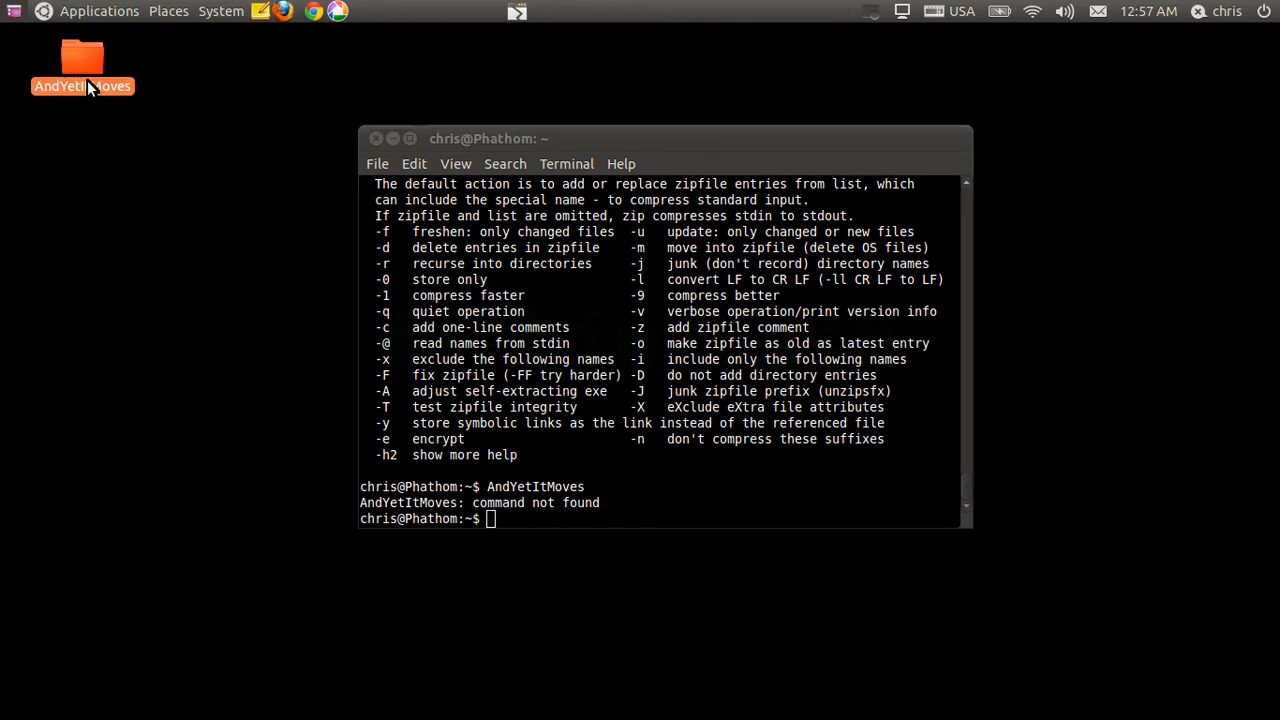
pyautogui.doubleClick(82, 62)
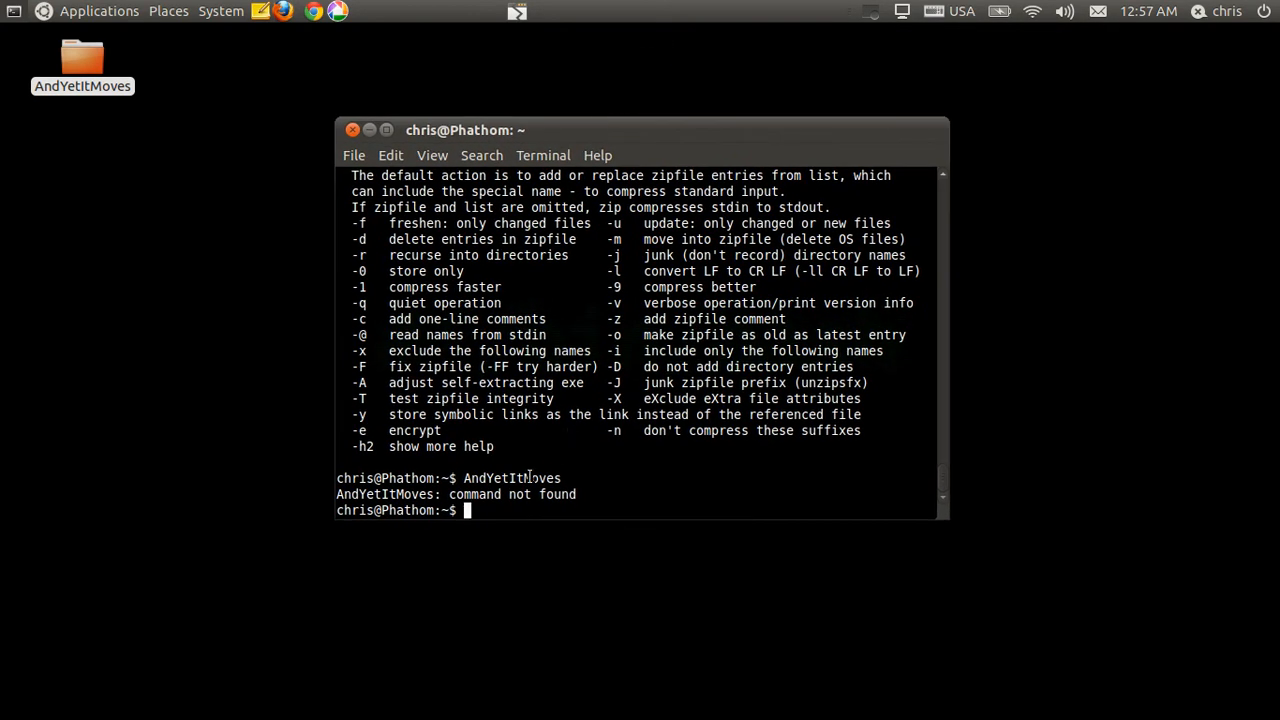
# Step: cd into ~/Desktop/AndYetItMoves/, list its files, and run AndYetItMoves, still 'command not found'
pyautogui.write('c')
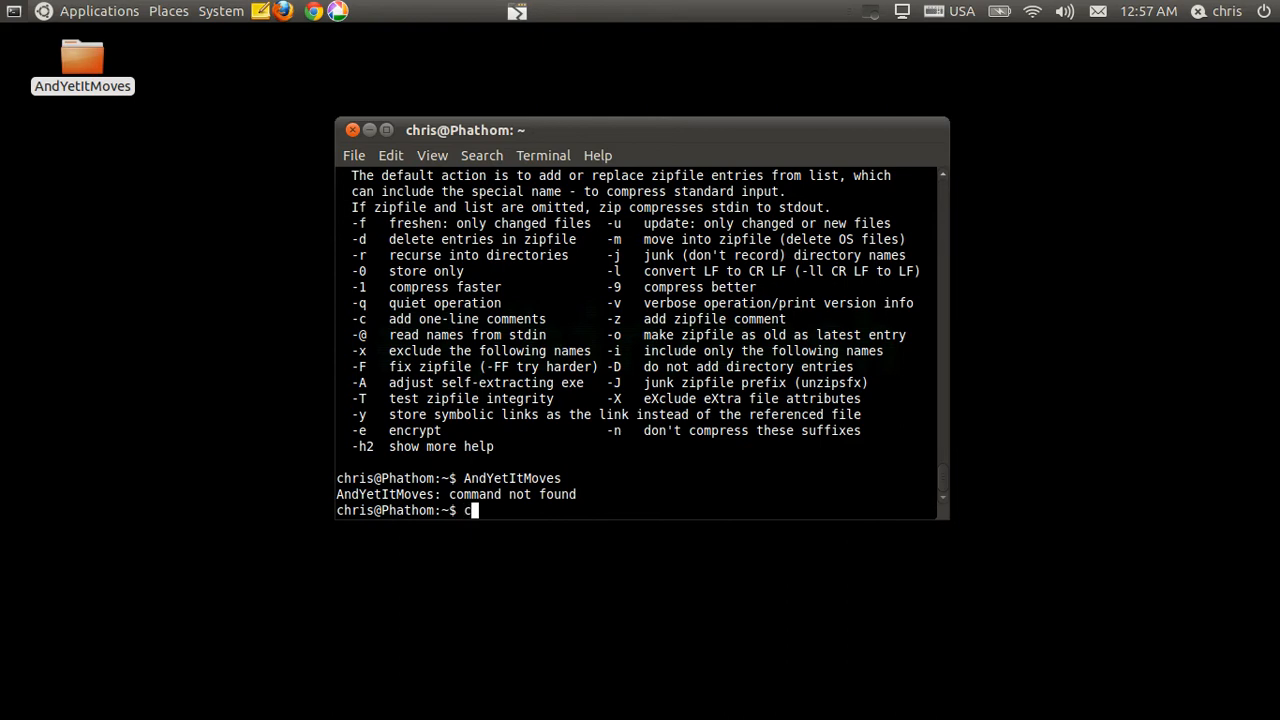
pyautogui.write('d ~/')
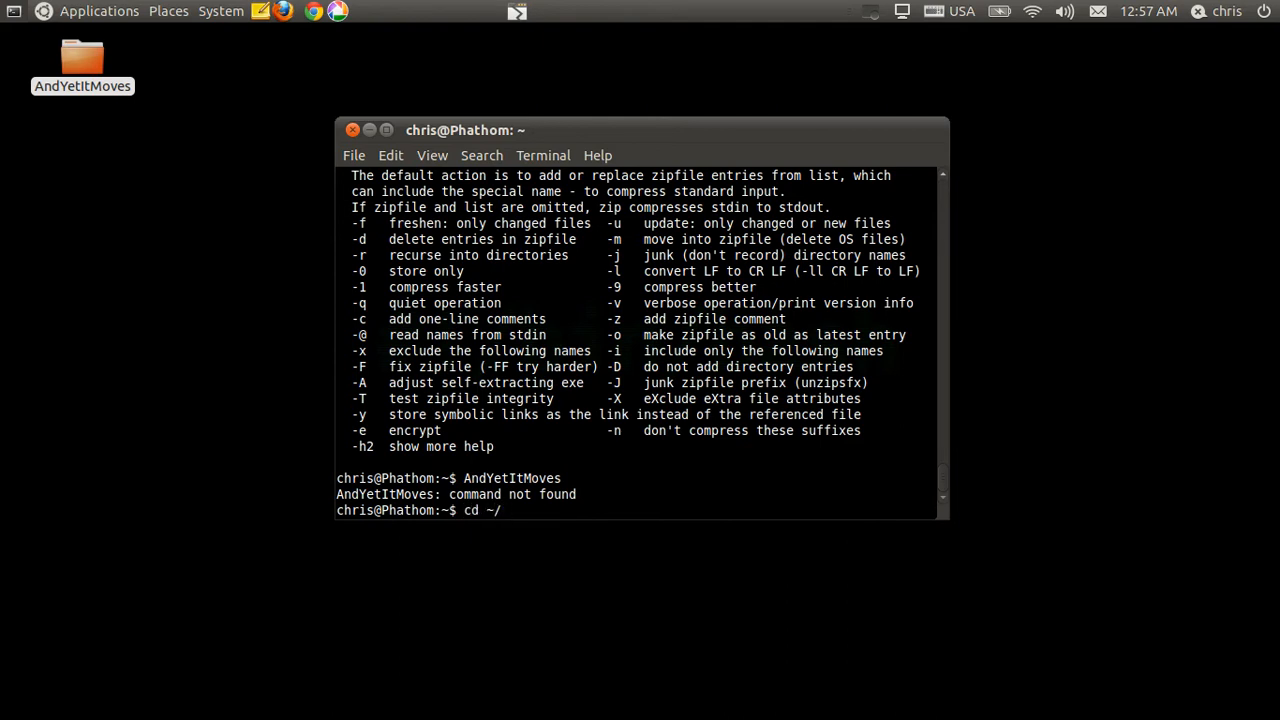
pyautogui.write('Desktop/AndYetItMoves/')
pyautogui.write('ls')
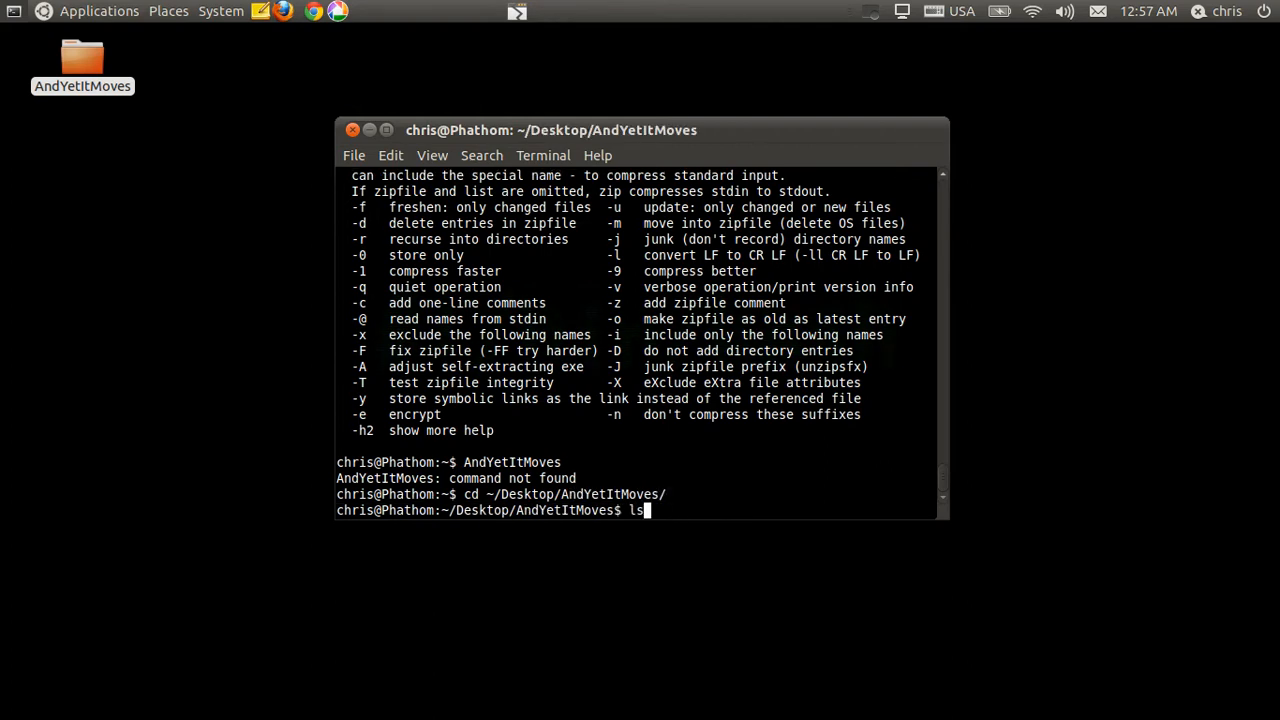
pyautogui.press('Return')
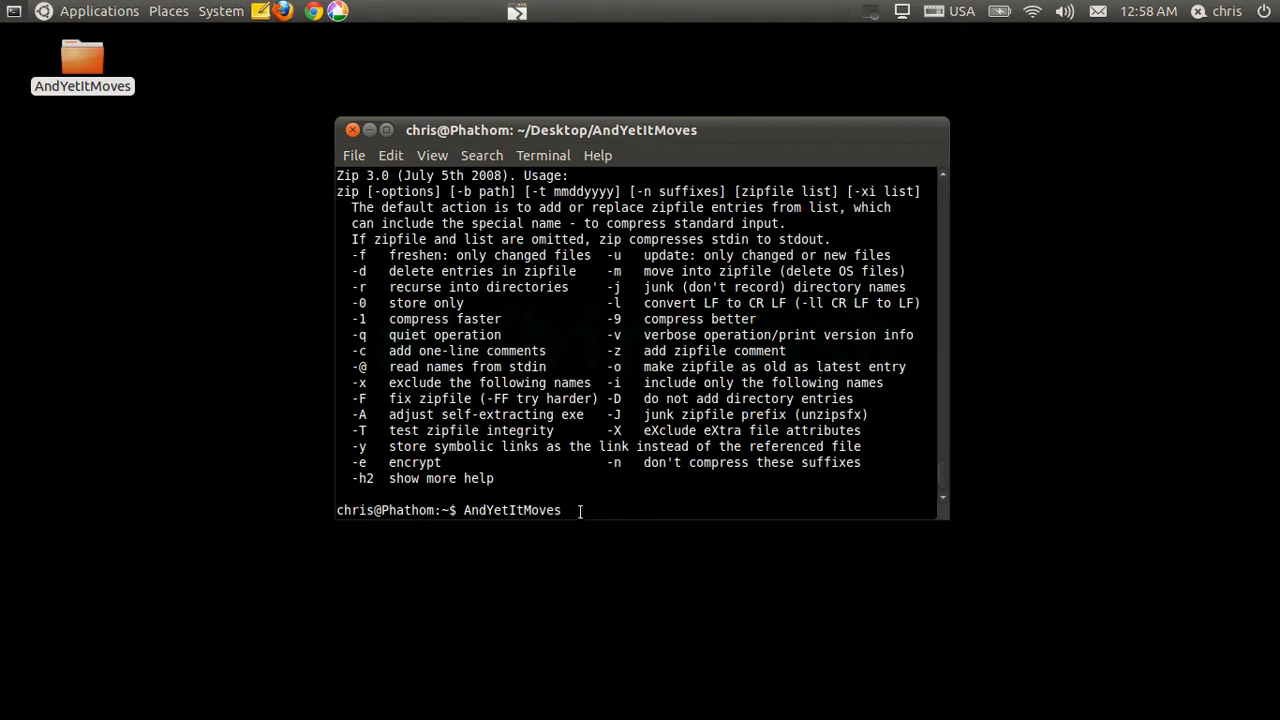
pyautogui.press('Return')
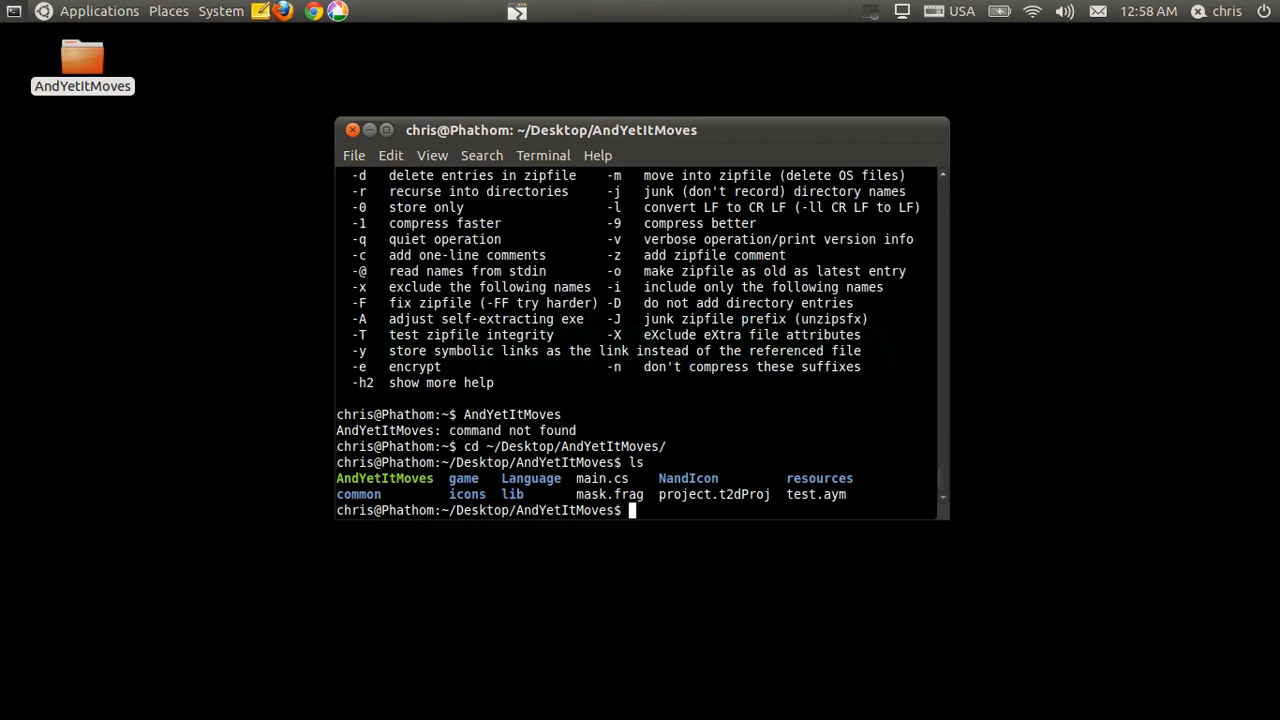
pyautogui.write('AndYetItMoves')
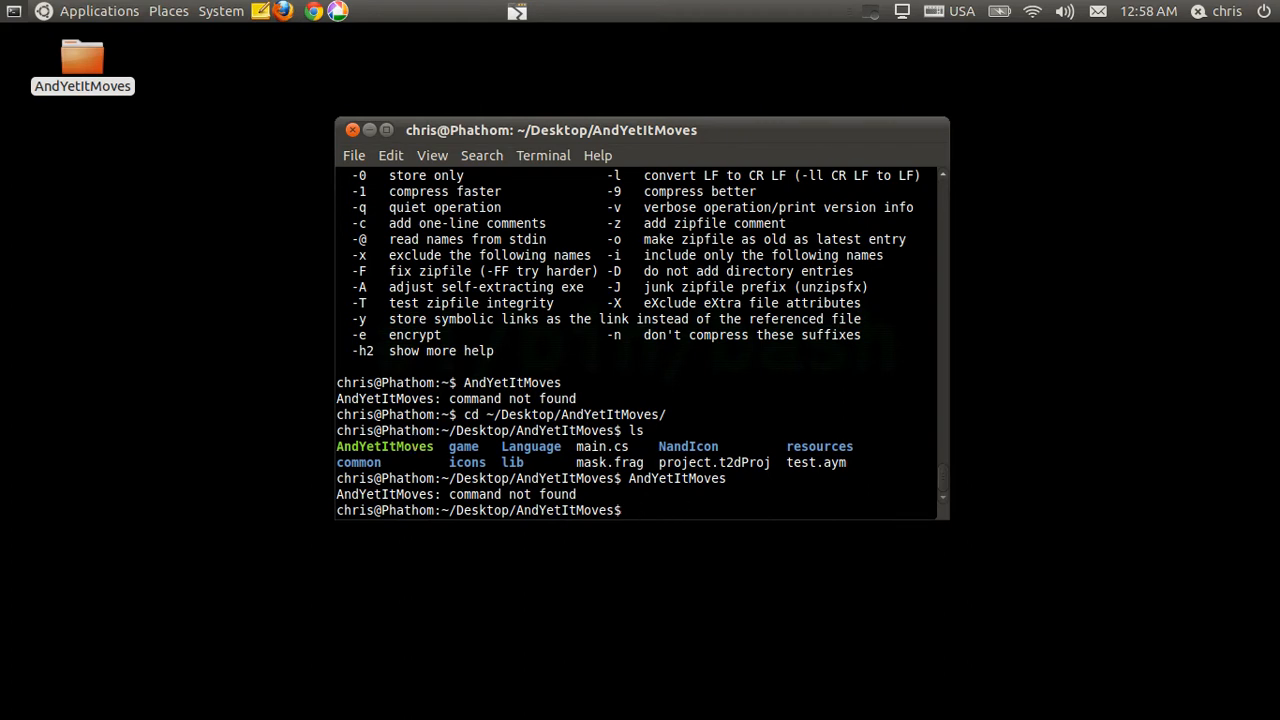
# Step: Launch the game with ./AndYetItMoves, then cd .., cd AndYetItMoves/ and try a bare dot
pyautogui.write('./AndYetItMoves')
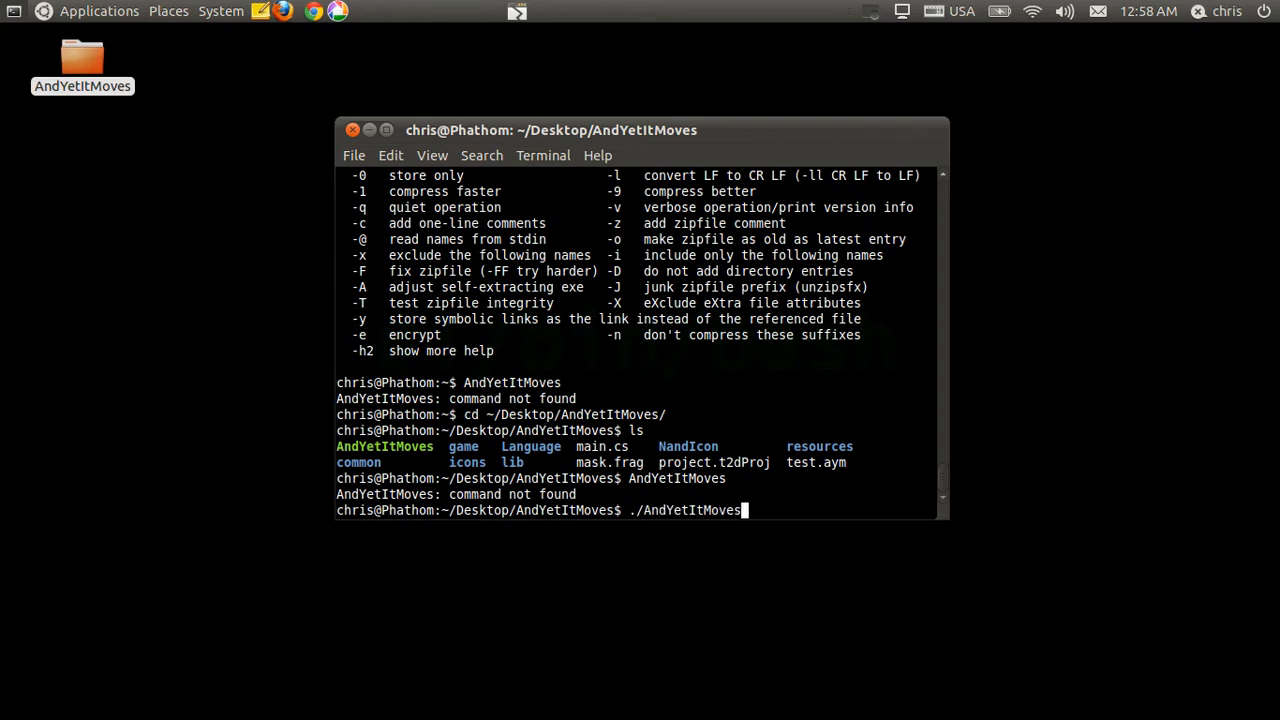
pyautogui.press('Return')
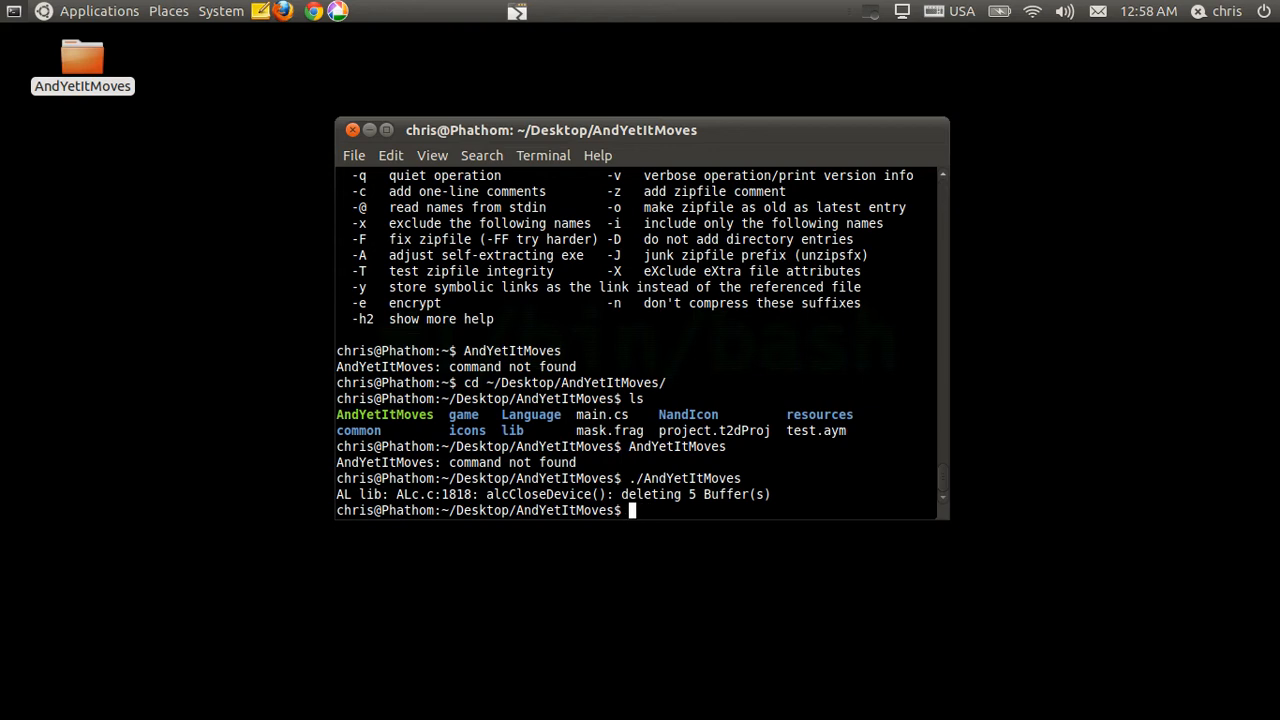
pyautogui.write('cd ..')
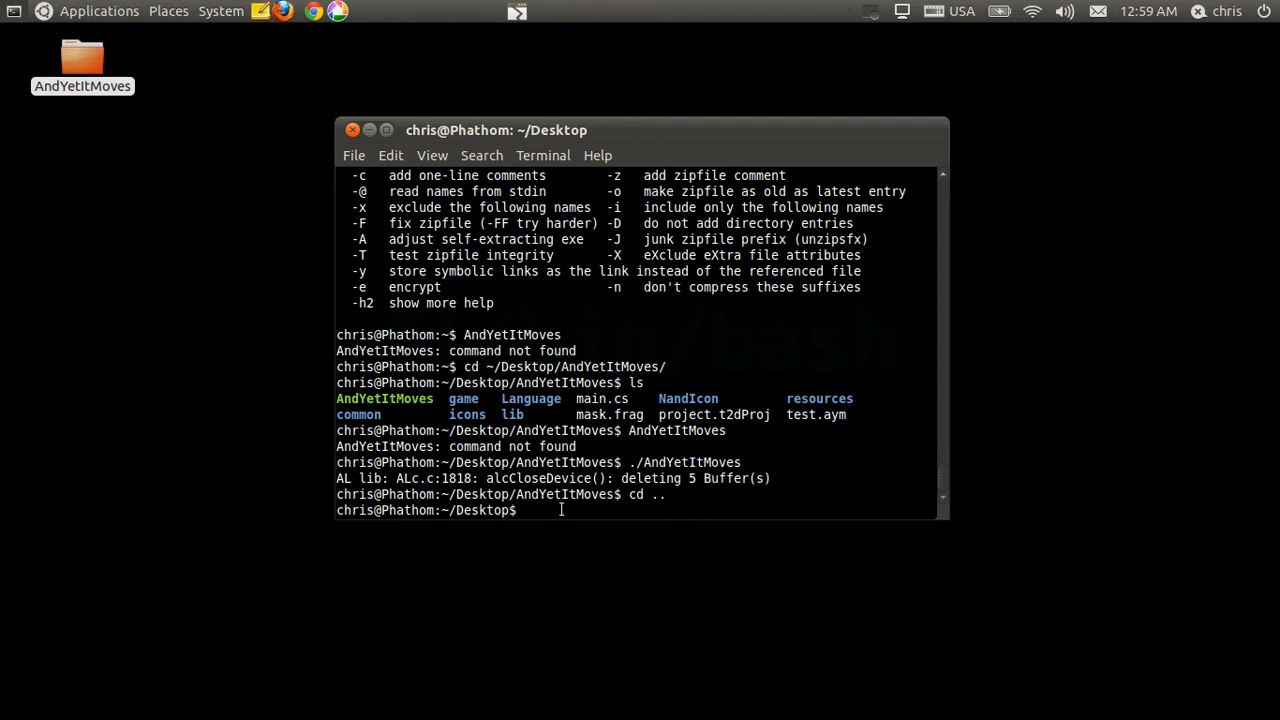
pyautogui.write('cd AndYetItMoves/')
pyautogui.write('.')
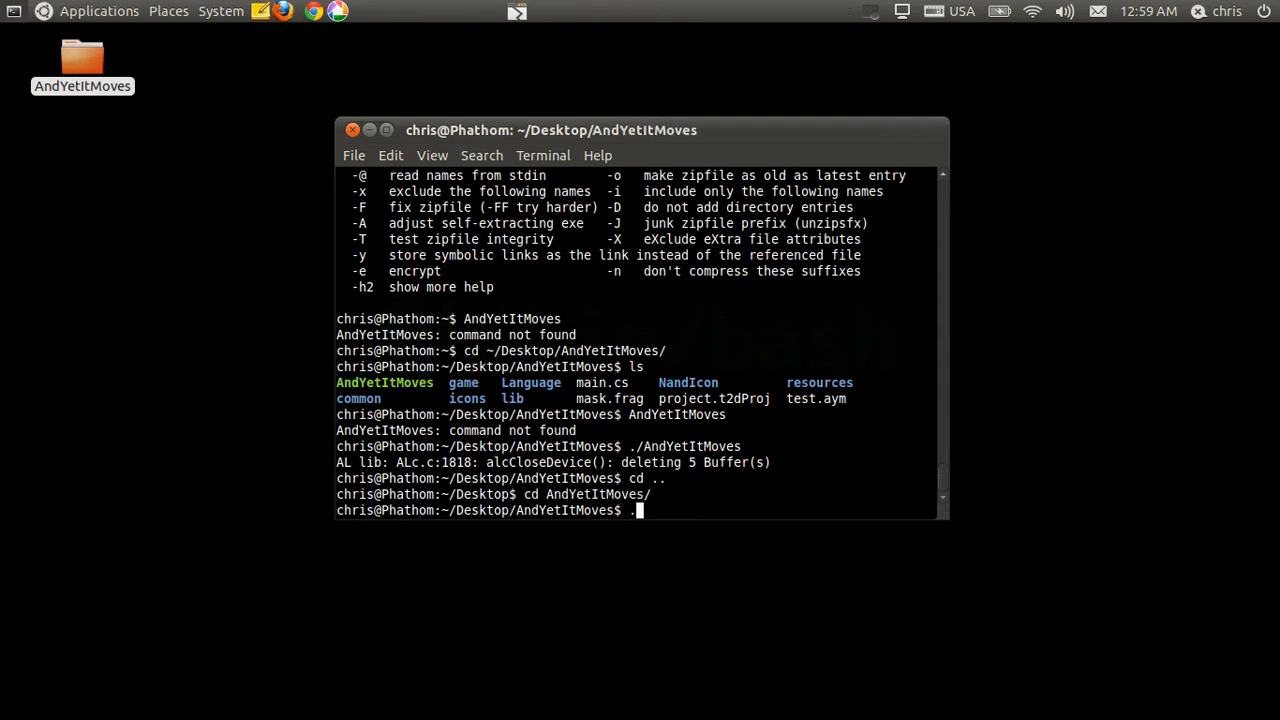
pyautogui.press('Return')
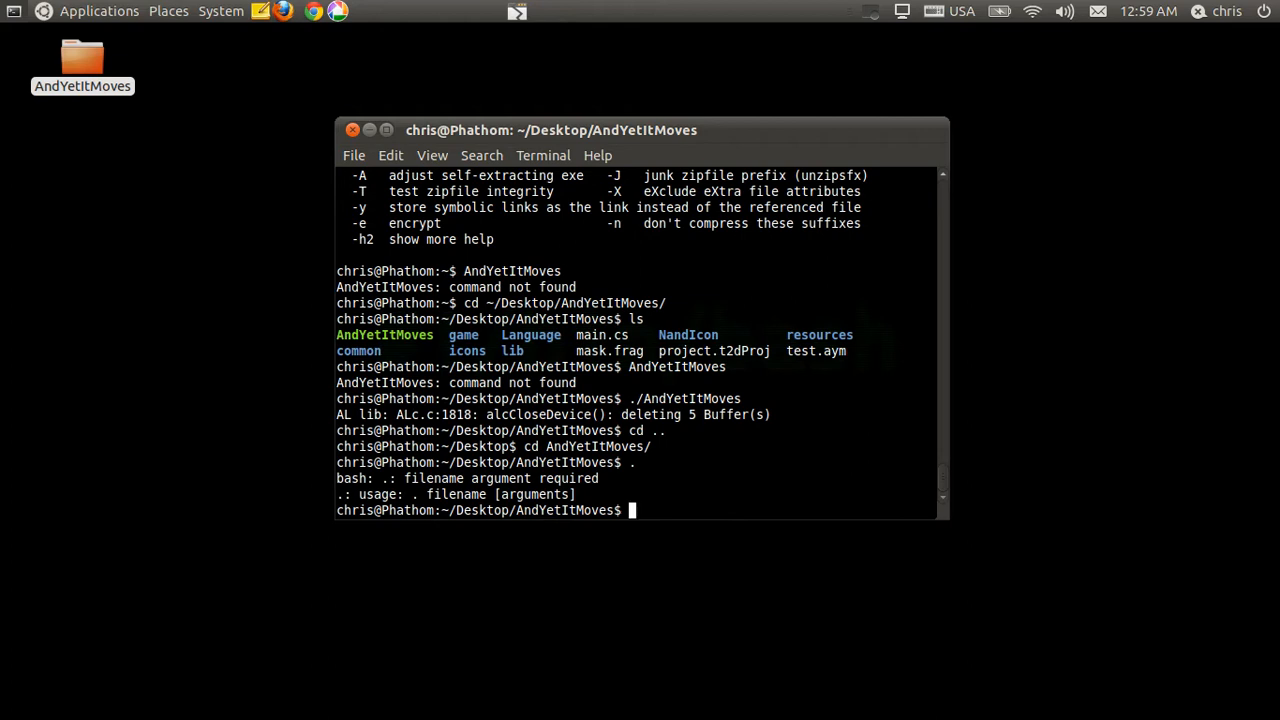
# Step: Compare ls and ls . listings, then open the AndYetItMoves folder in Nautilus
pyautogui.write('ls')
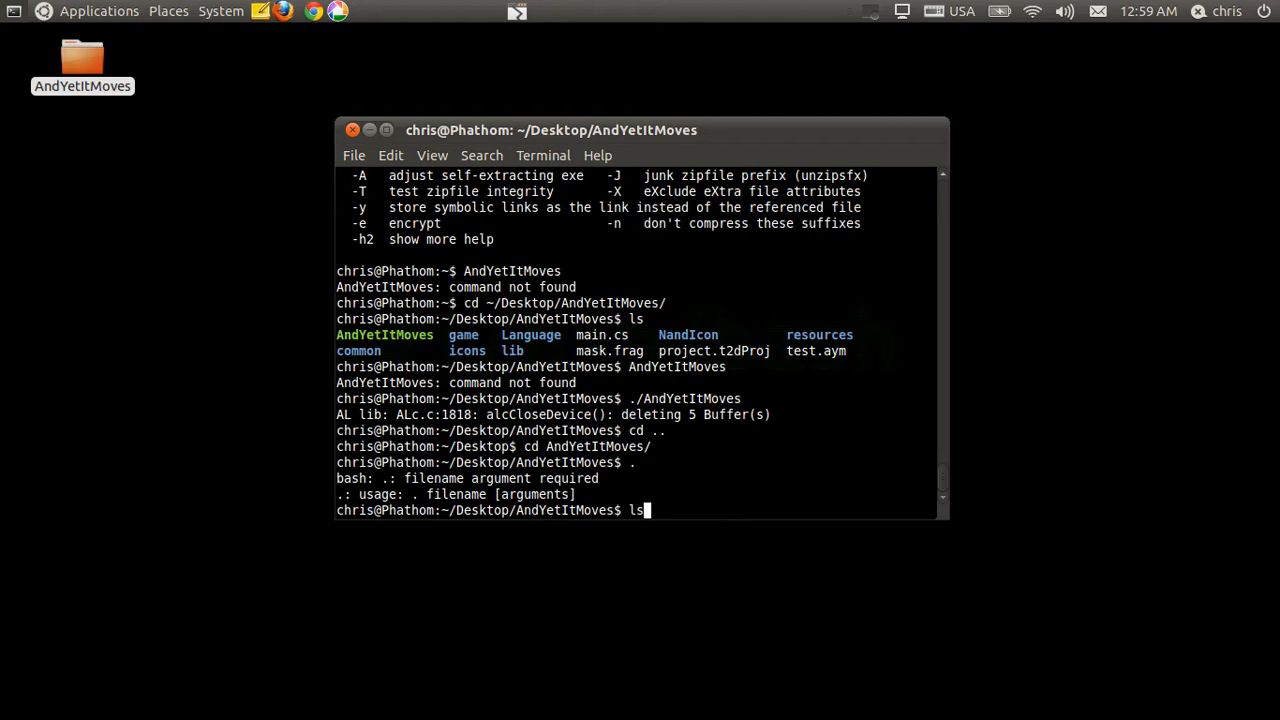
pyautogui.press('Return')
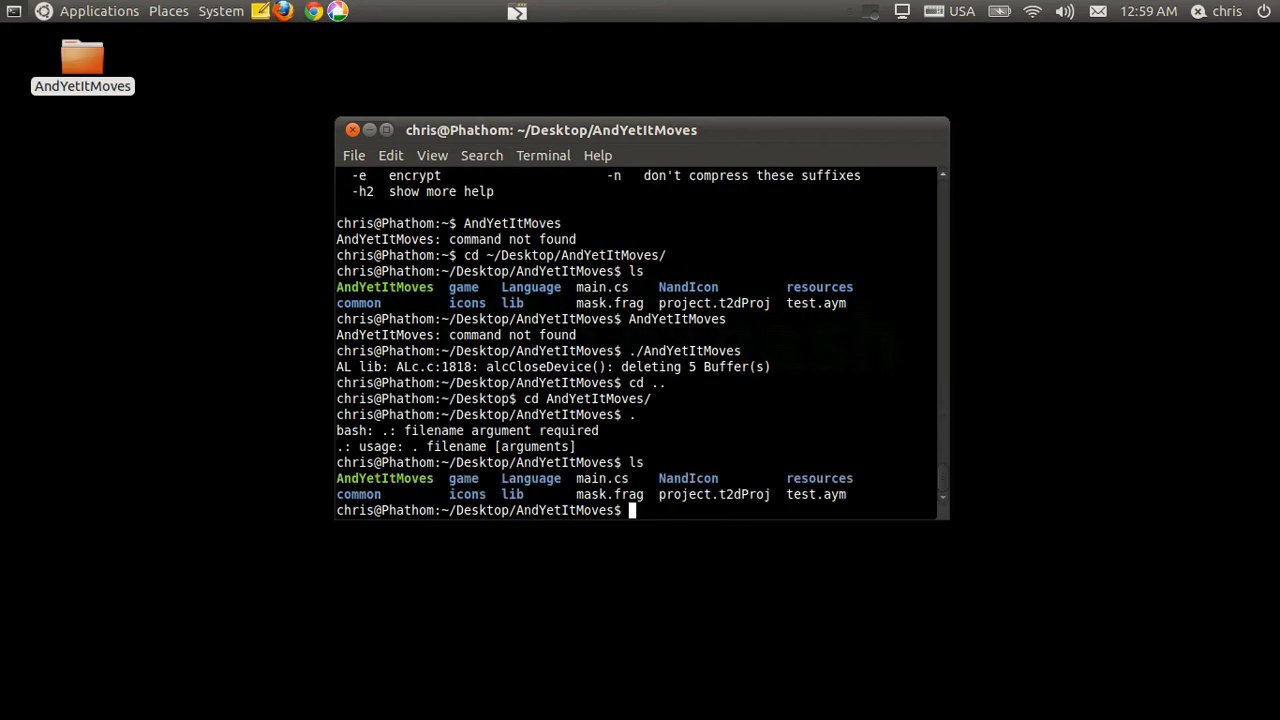
pyautogui.write('ls .')
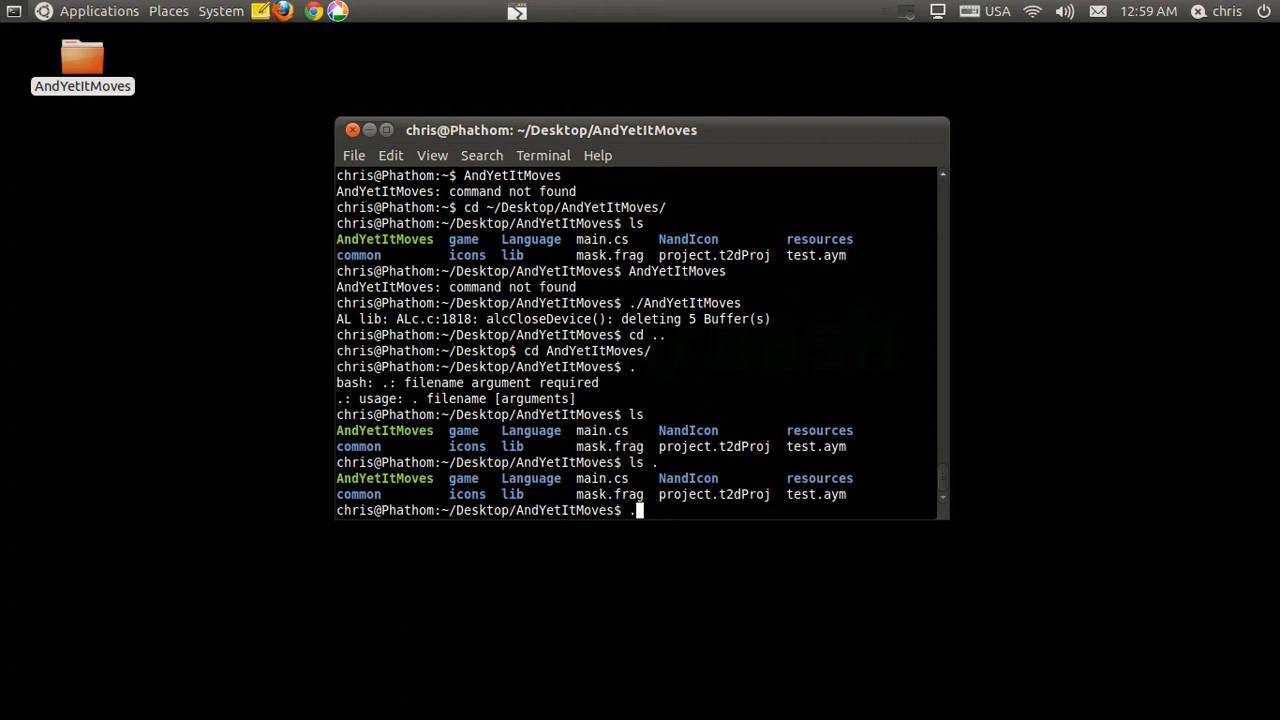
pyautogui.write('/')
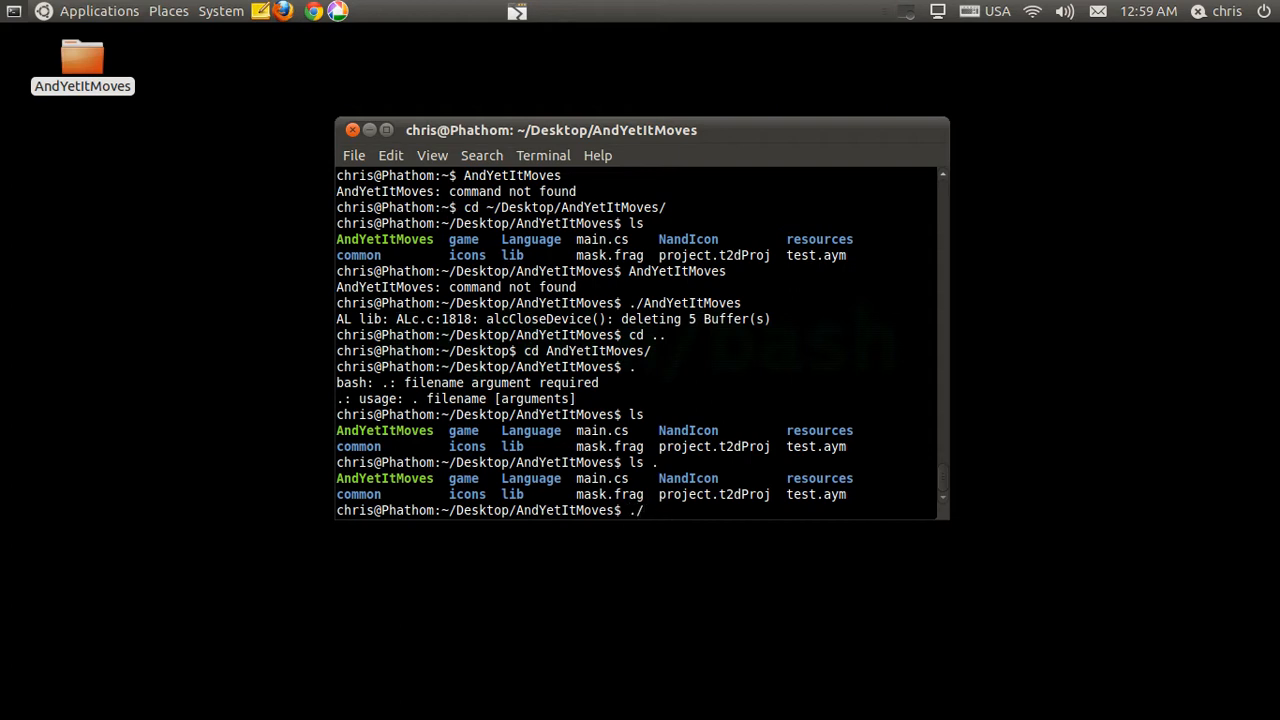
pyautogui.write('And')
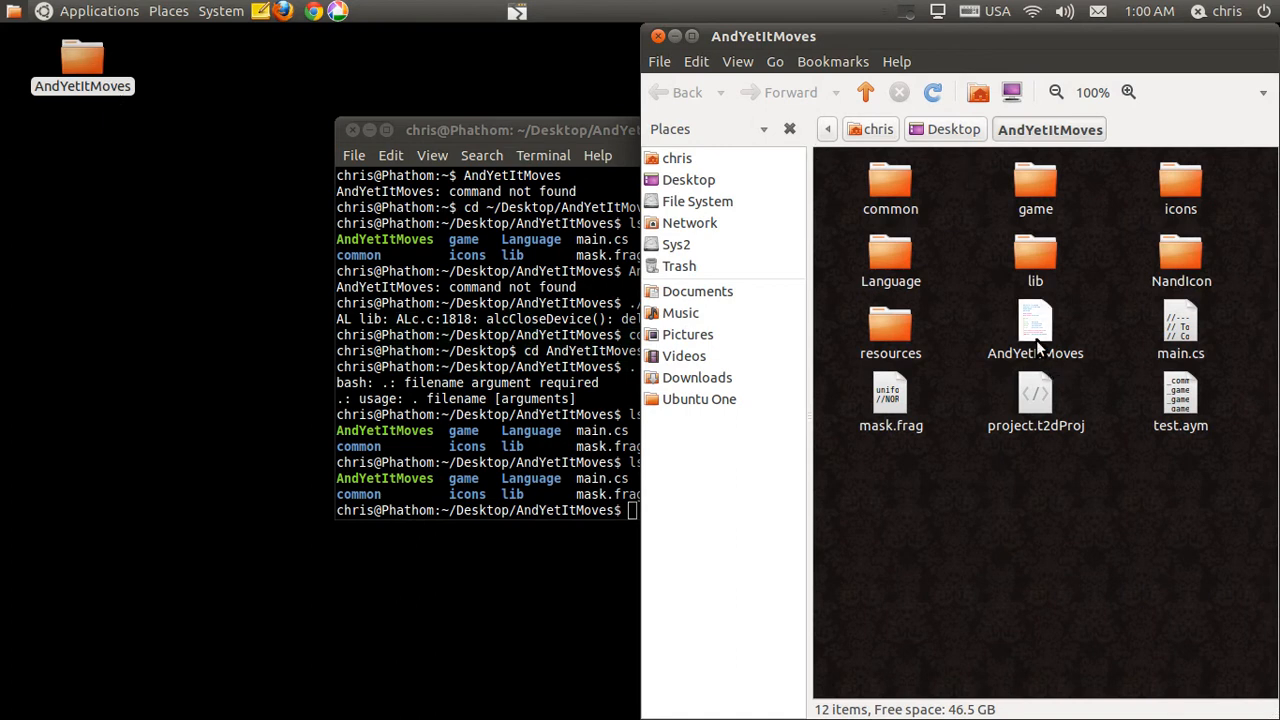
# Step: Select and deselect the AndYetItMoves program file, then close the Nautilus folder window
pyautogui.click(1036, 336)
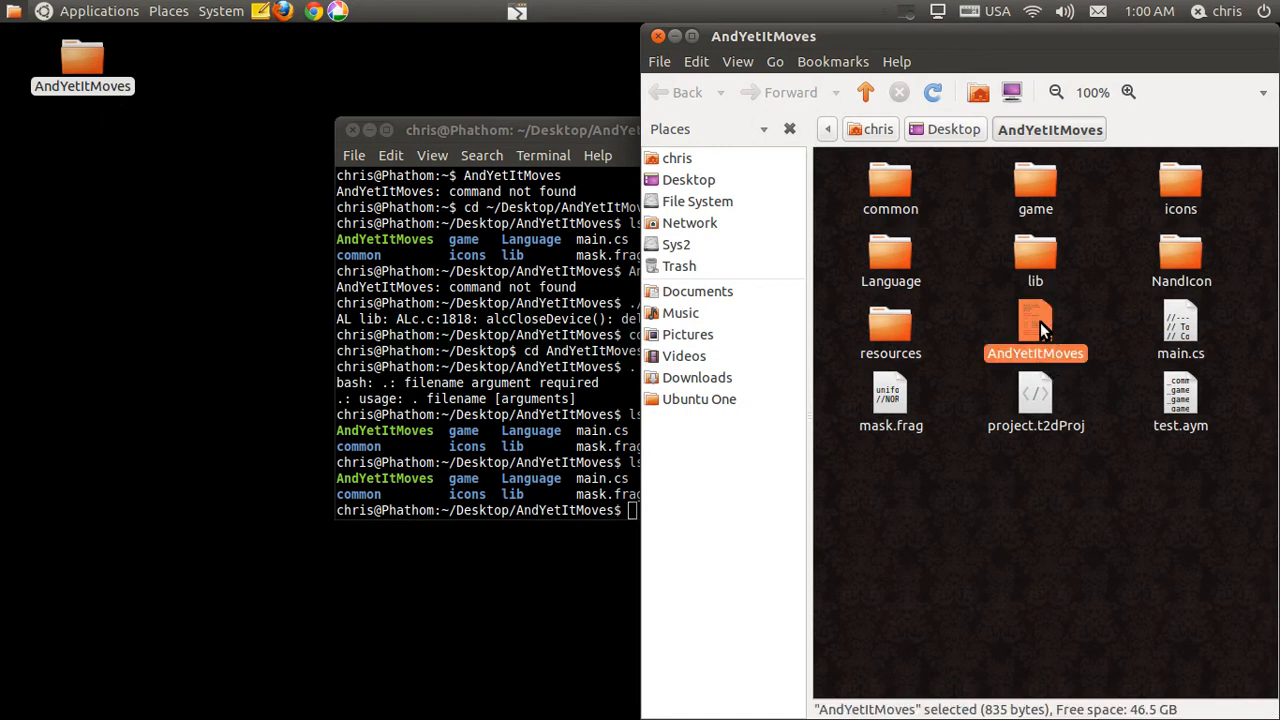
pyautogui.moveTo(1096, 340)
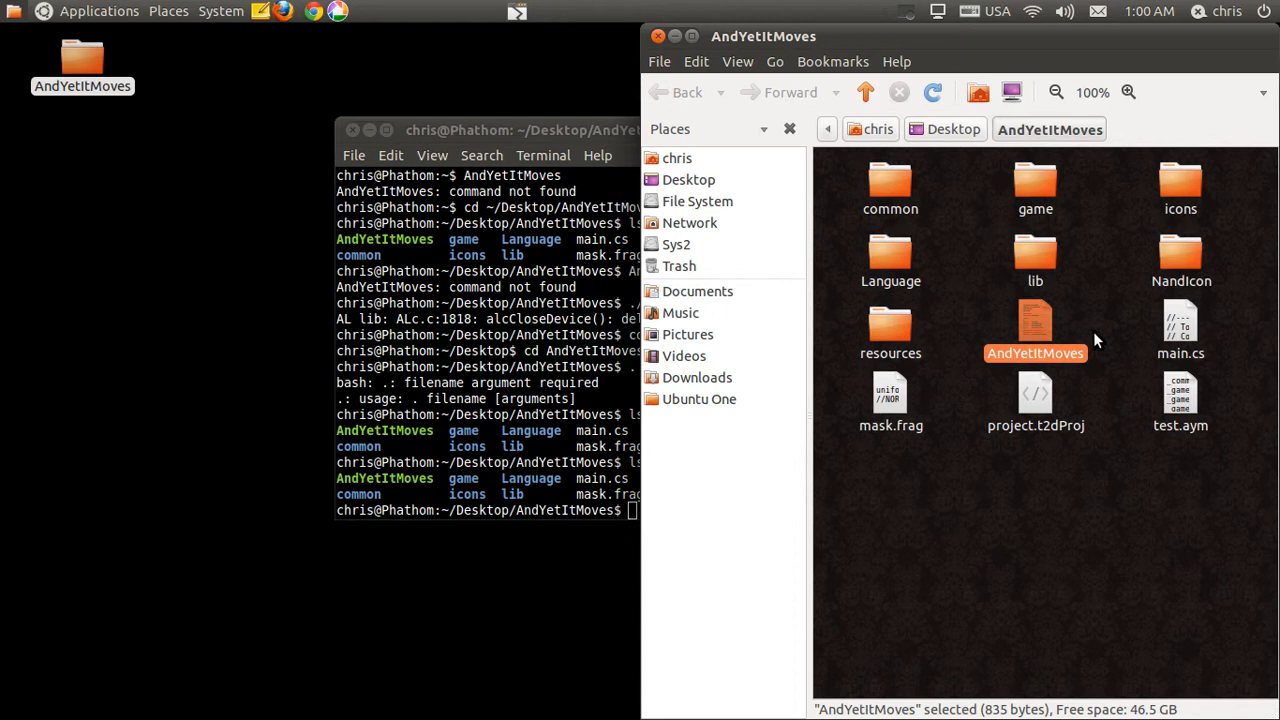
pyautogui.click(990, 316)
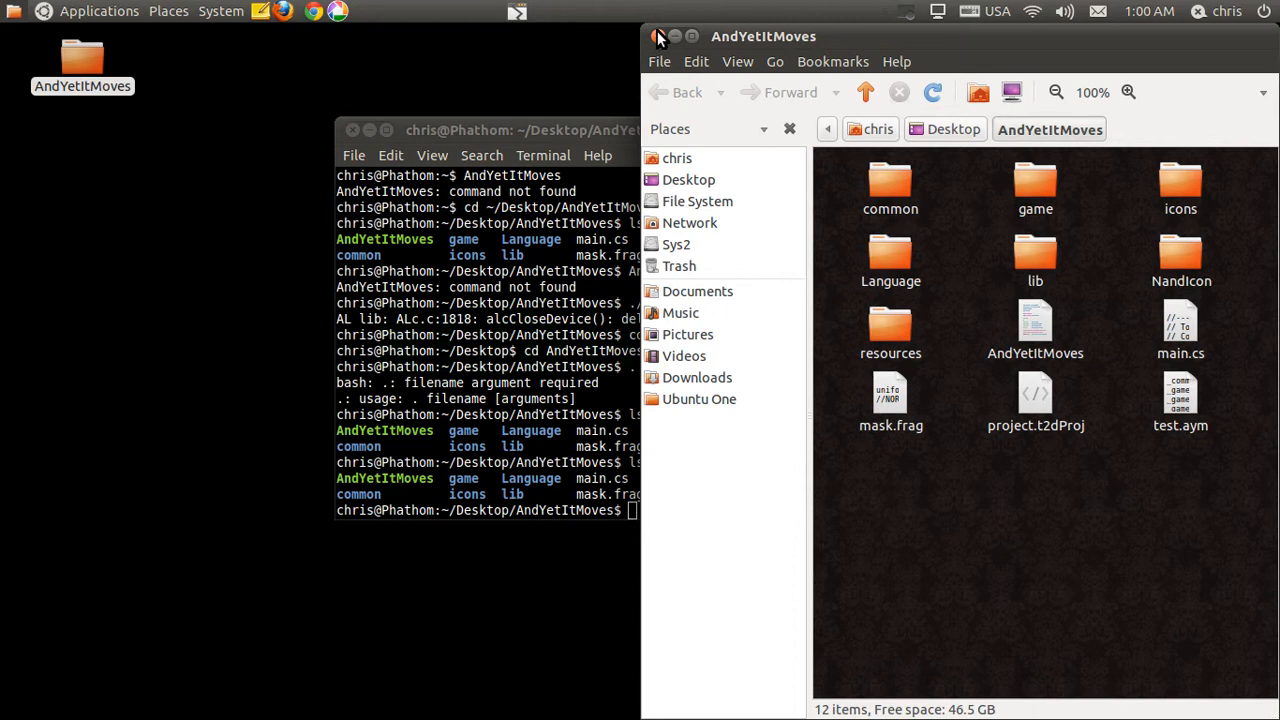
pyautogui.click(658, 36)
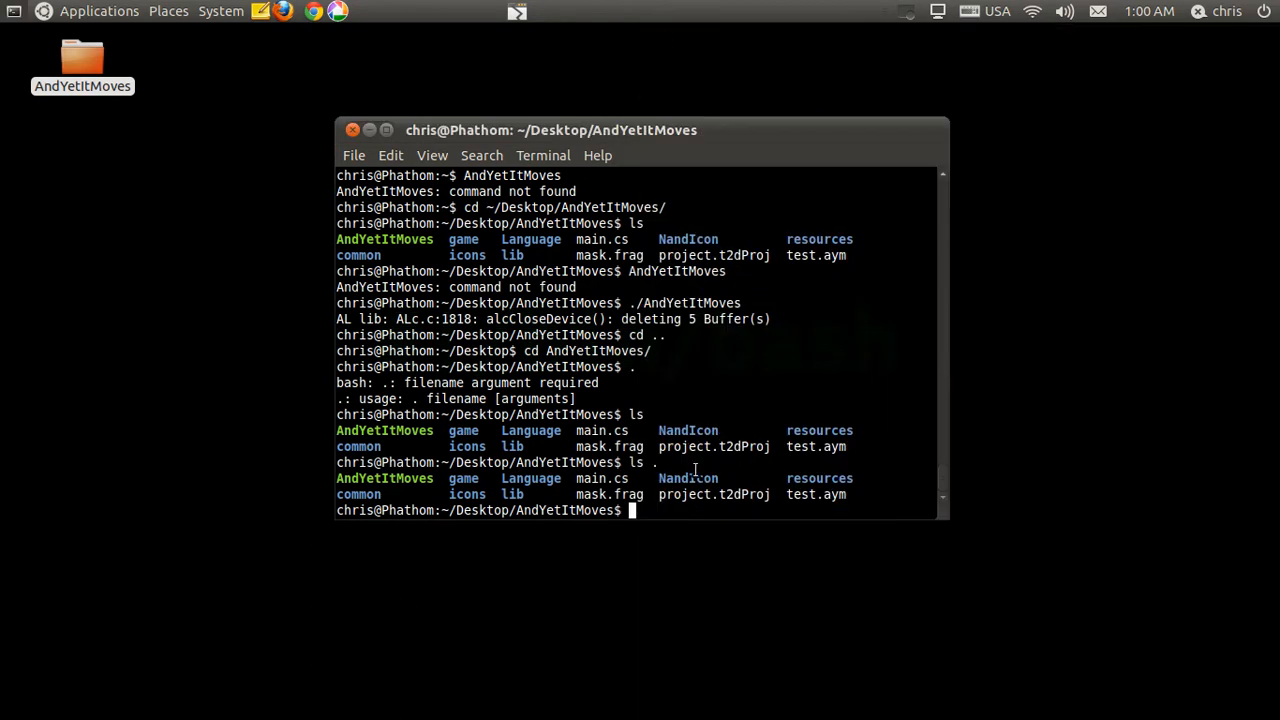
# Step: List the folder with ls -A, then cd .. back up to ~/Desktop
pyautogui.write('ls -A')
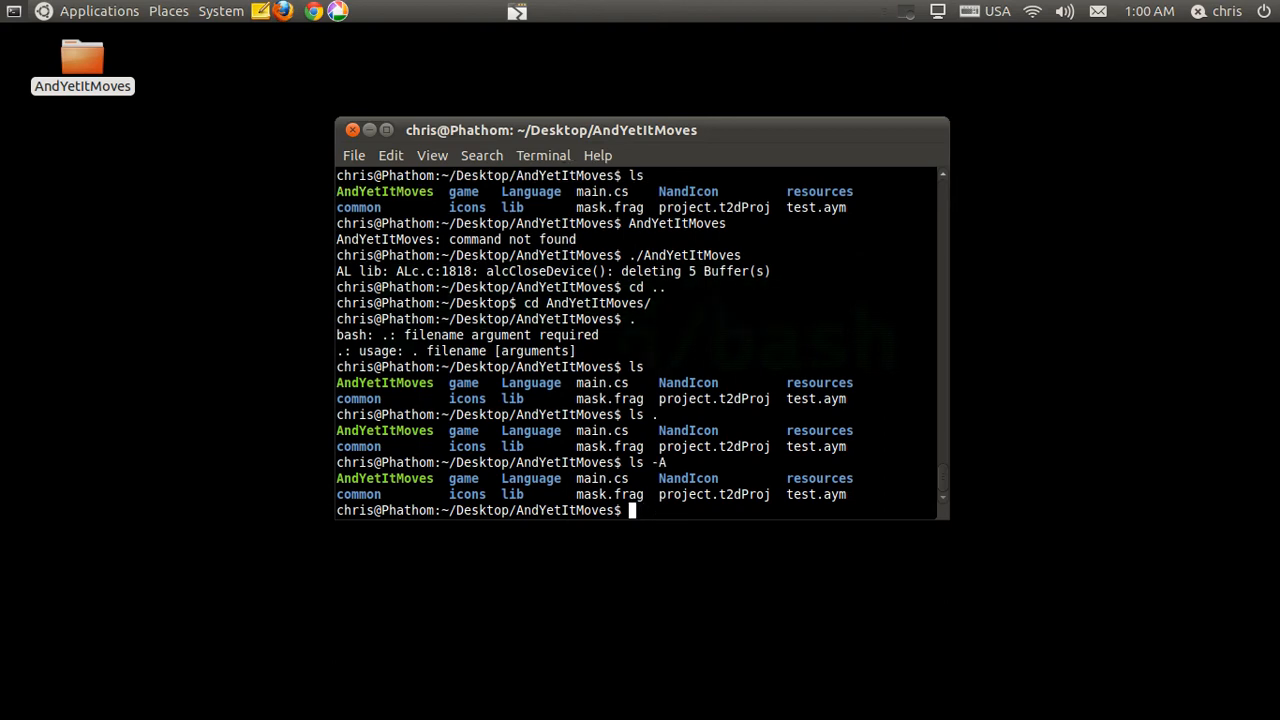
pyautogui.write('cd ..')
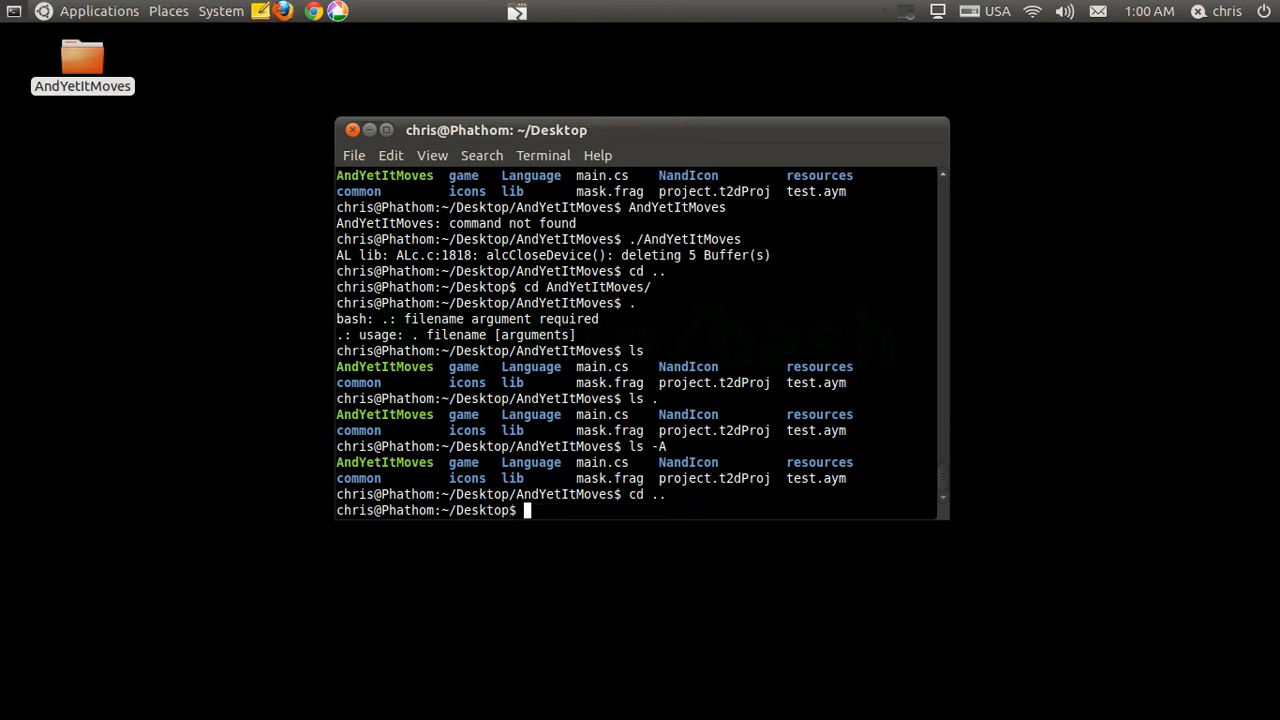
# Step: Create hidden .newfile and visible newfile on the Desktop with touch
pyautogui.write('c')
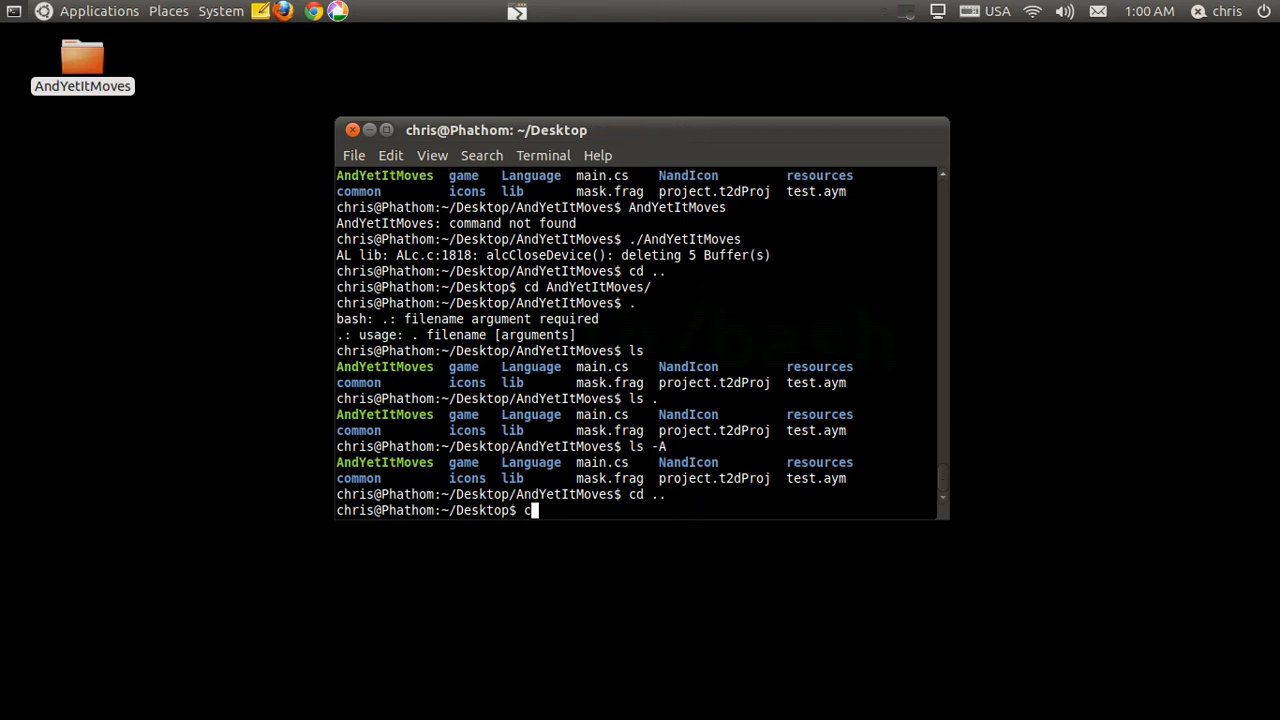
pyautogui.write('ouch')
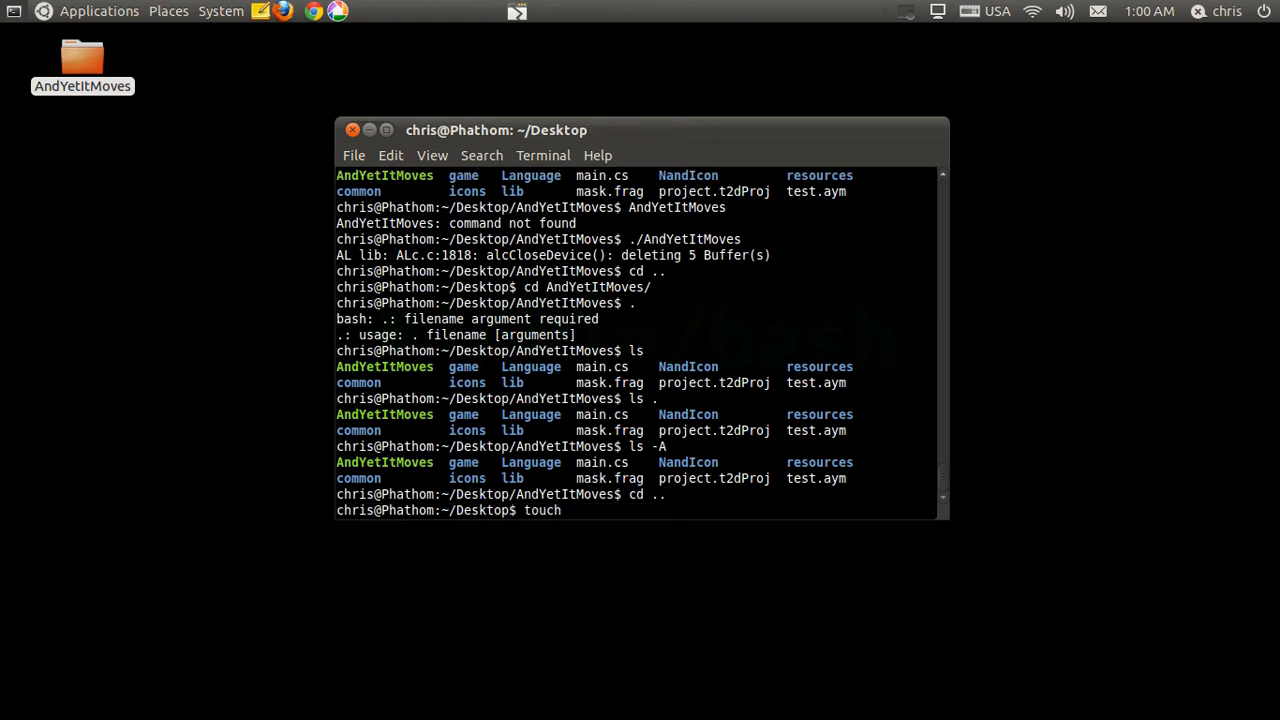
pyautogui.write('.newfile')
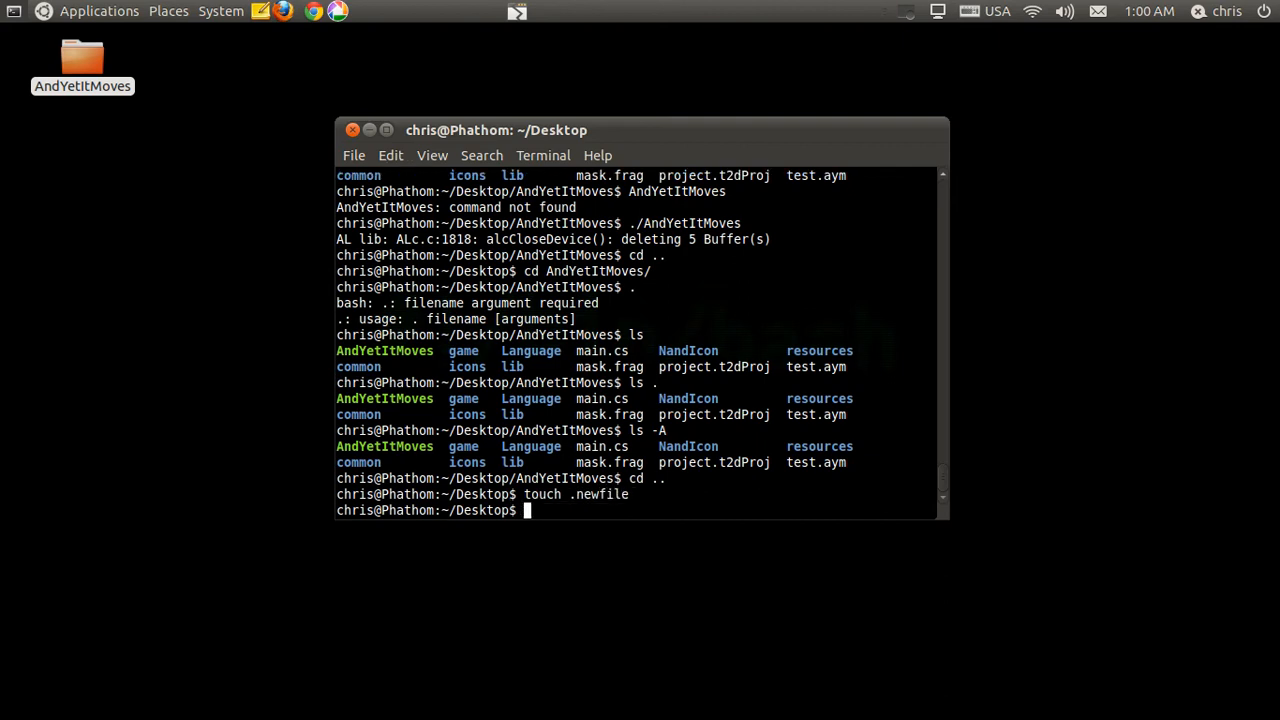
pyautogui.write('touch newfile')
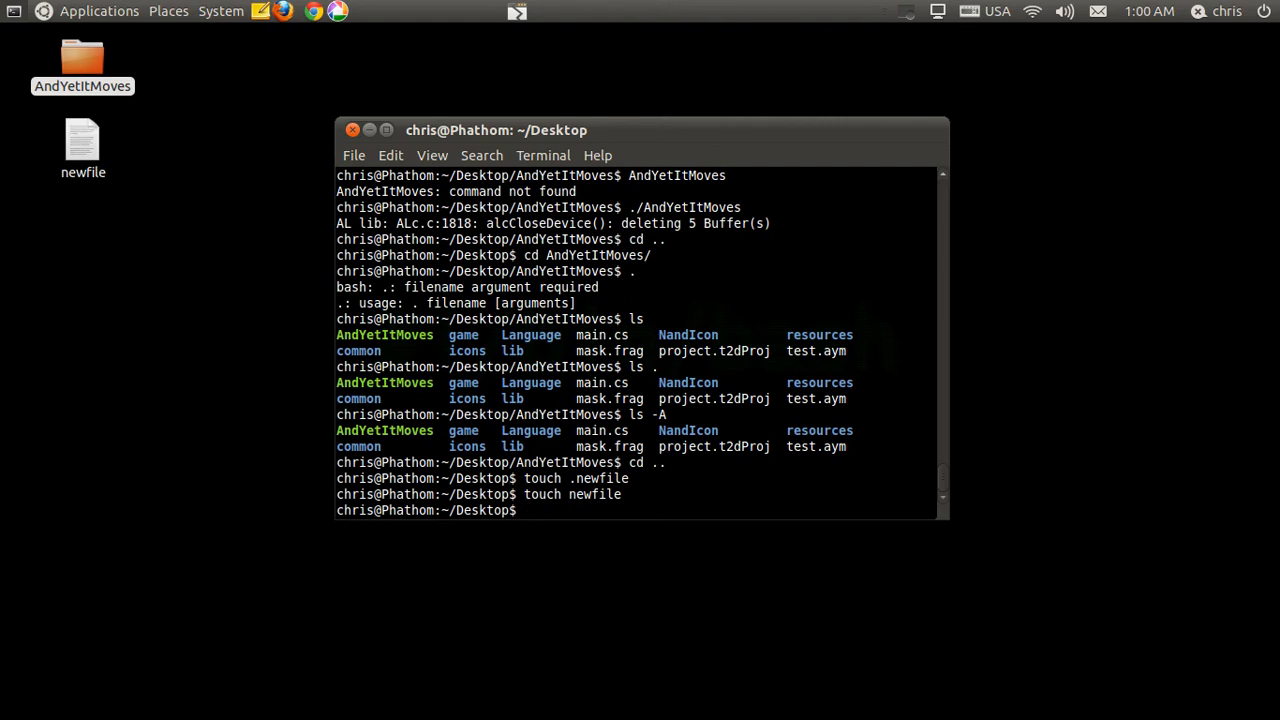
pyautogui.moveTo(472, 384)
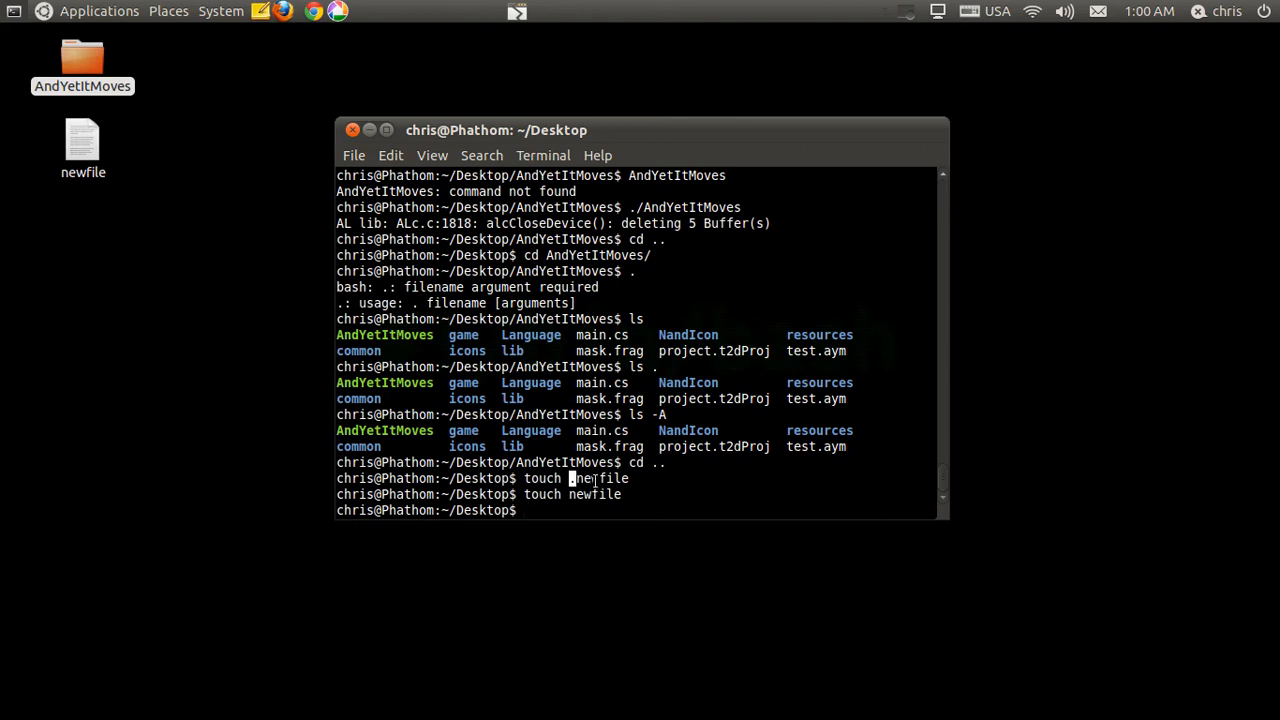
pyautogui.press('Return')
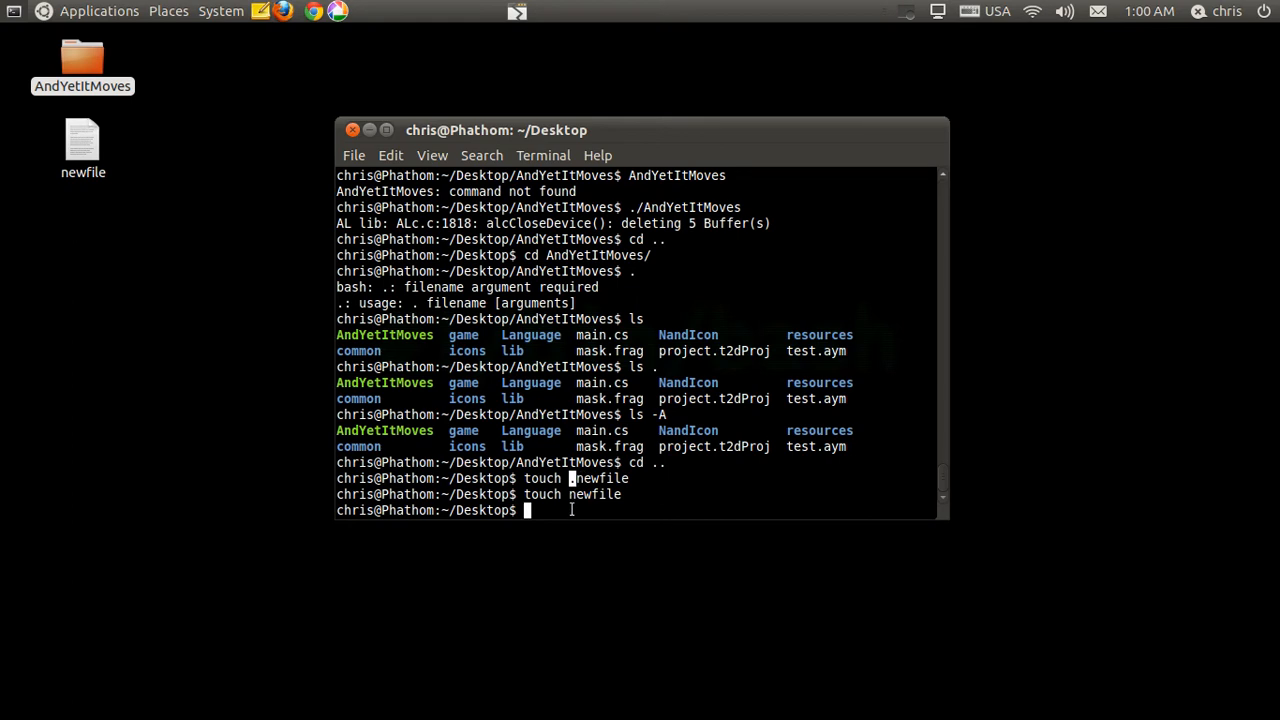
# Step: Compare ls, ls -A and ls -l listings of the Desktop to reveal the hidden .newfile
pyautogui.write('l')
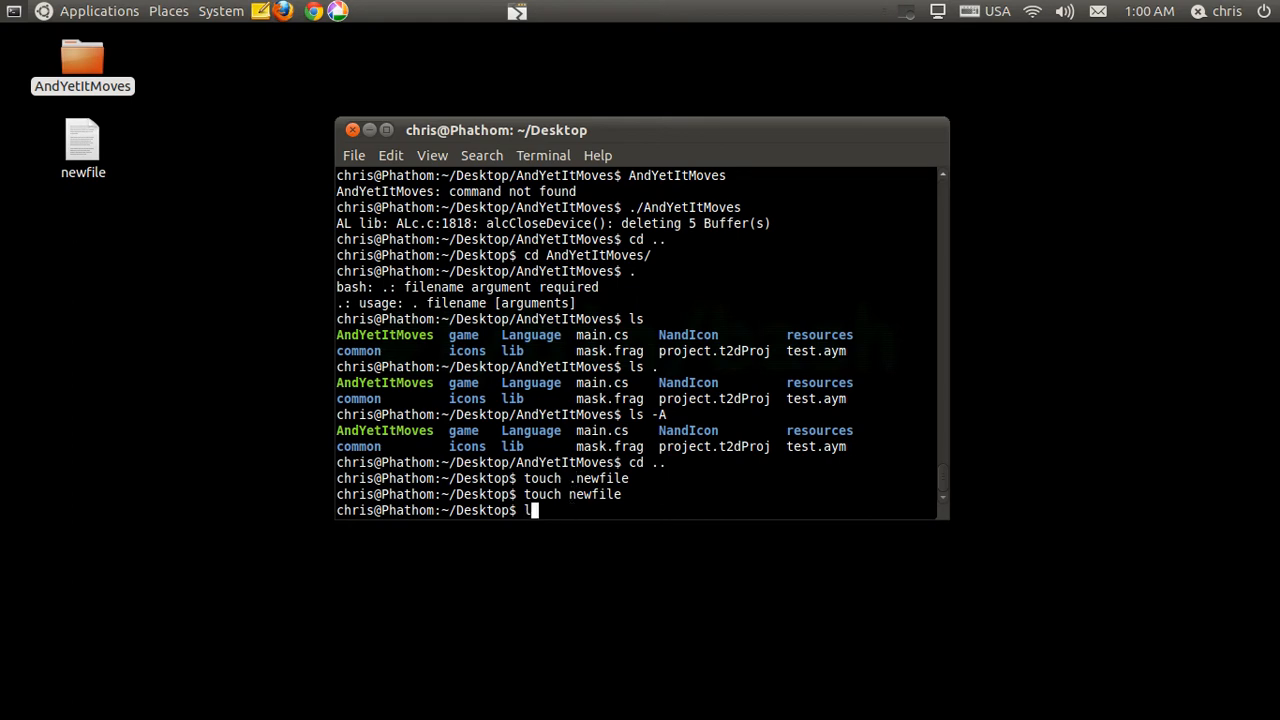
pyautogui.press('Return')
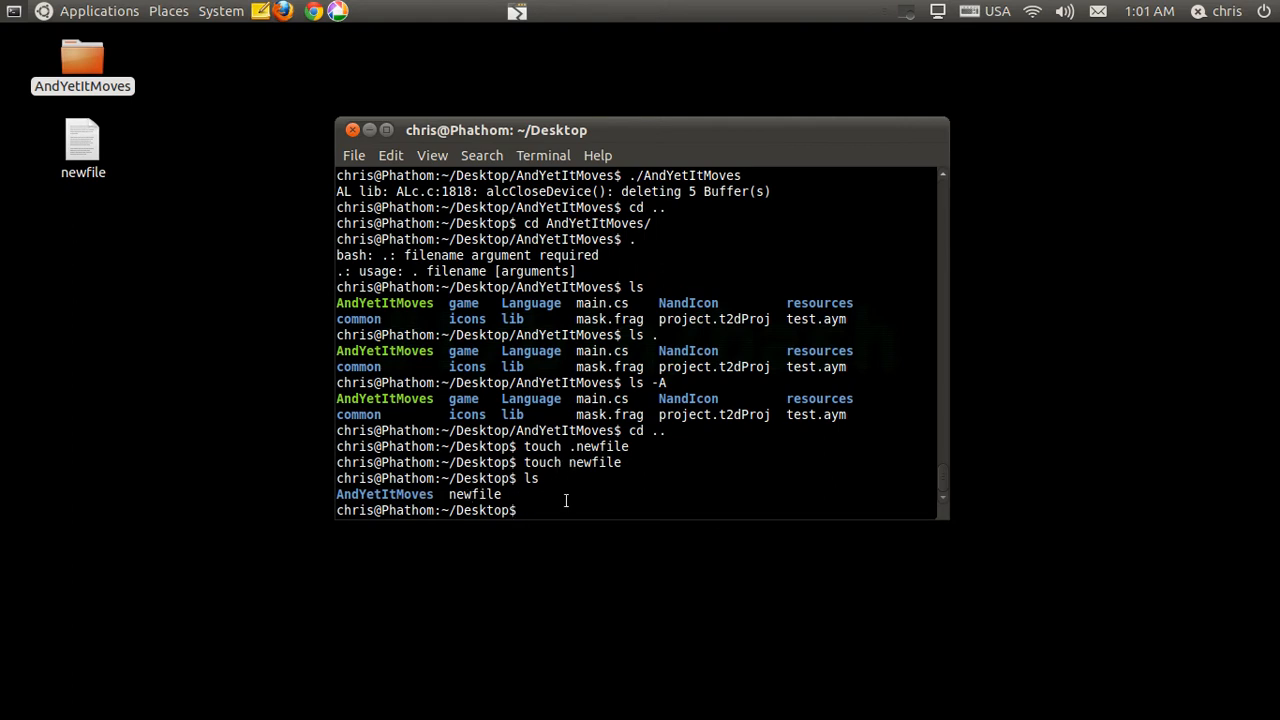
pyautogui.write('ls -A')
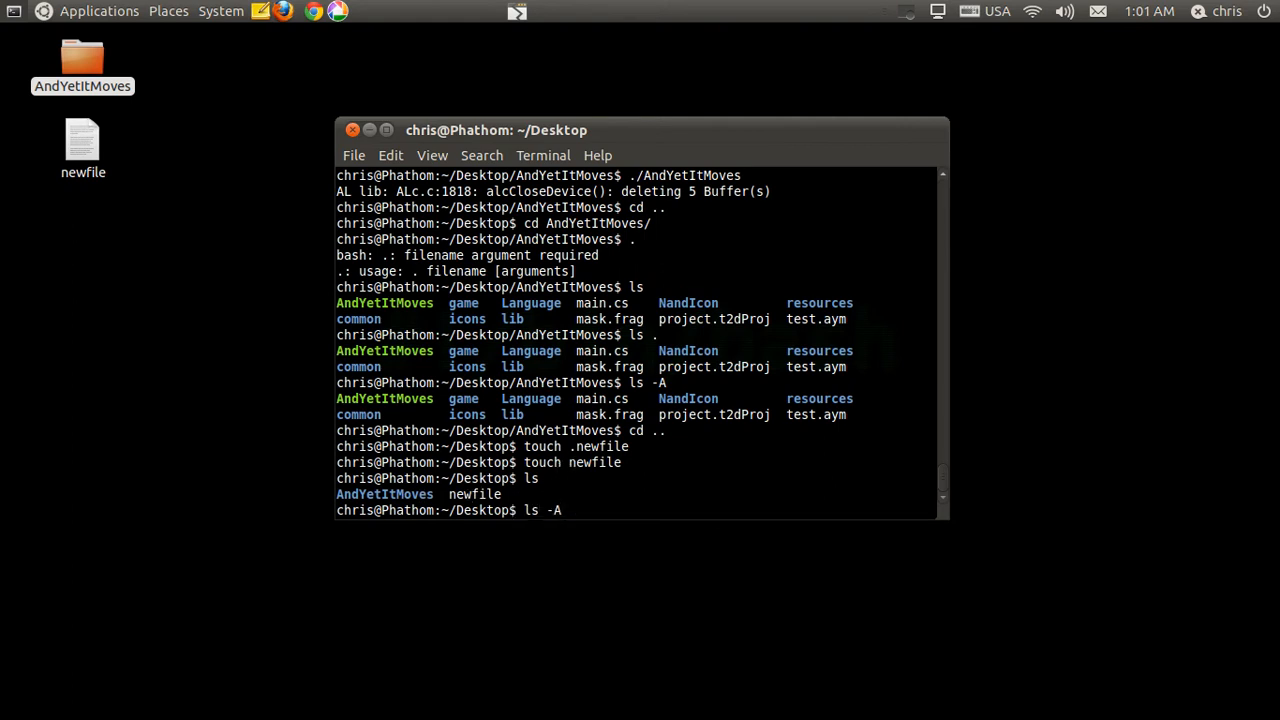
pyautogui.press('Return')
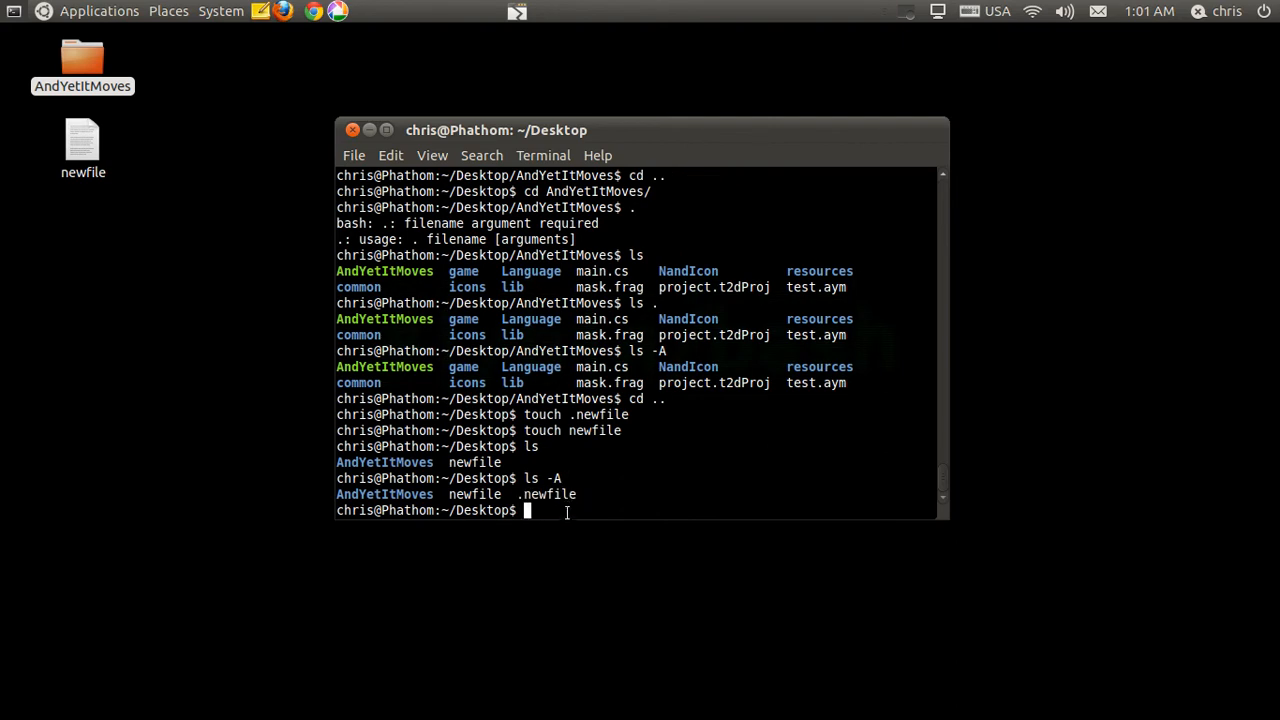
pyautogui.write('ls -l')
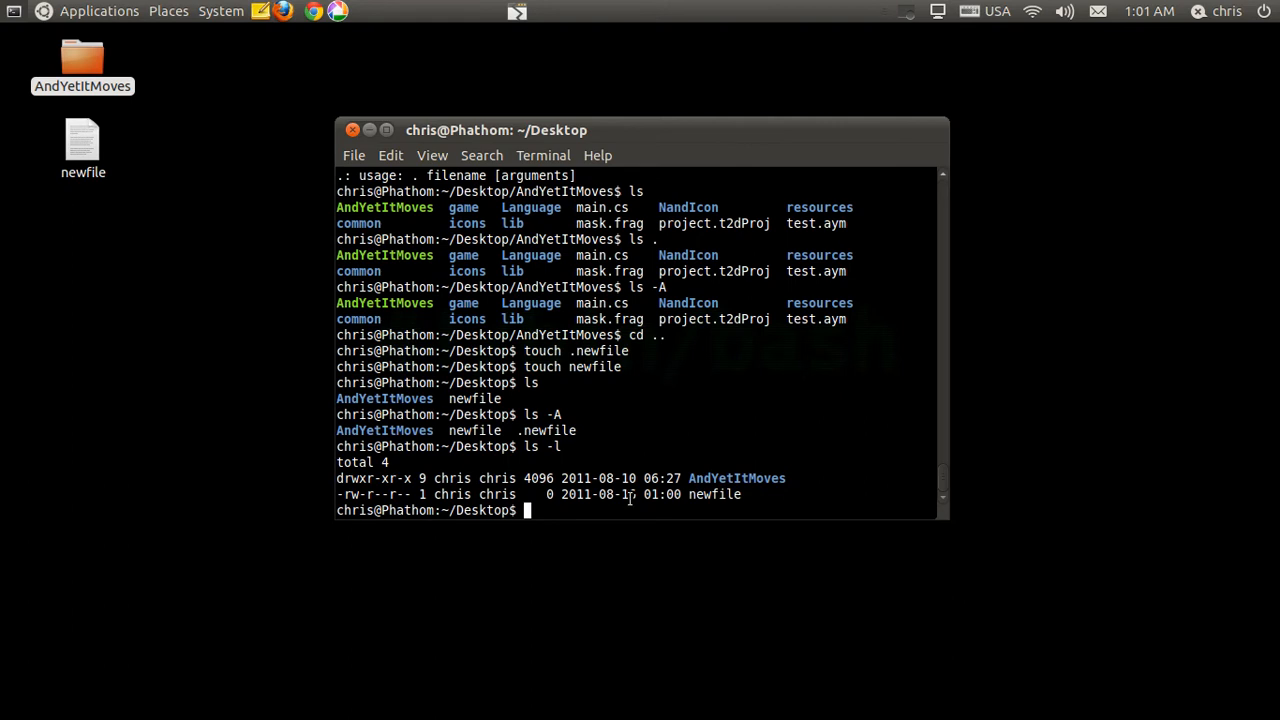
# Step: Launch vi, bringing up the VIM 7.3 welcome screen
pyautogui.doubleClick(736, 478)
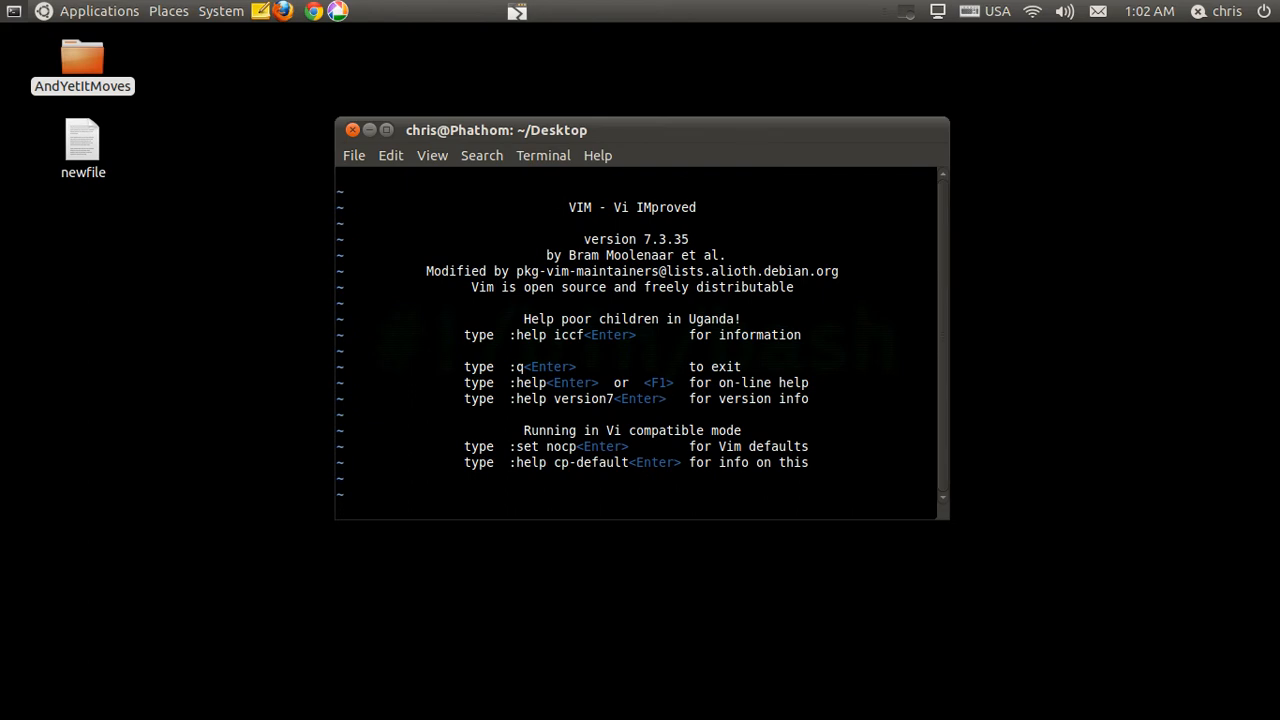
# Step: Enter insert mode and type test text ('sdf', 'zxvcty', 'da', 'recording') into the vi buffer
pyautogui.press('q')
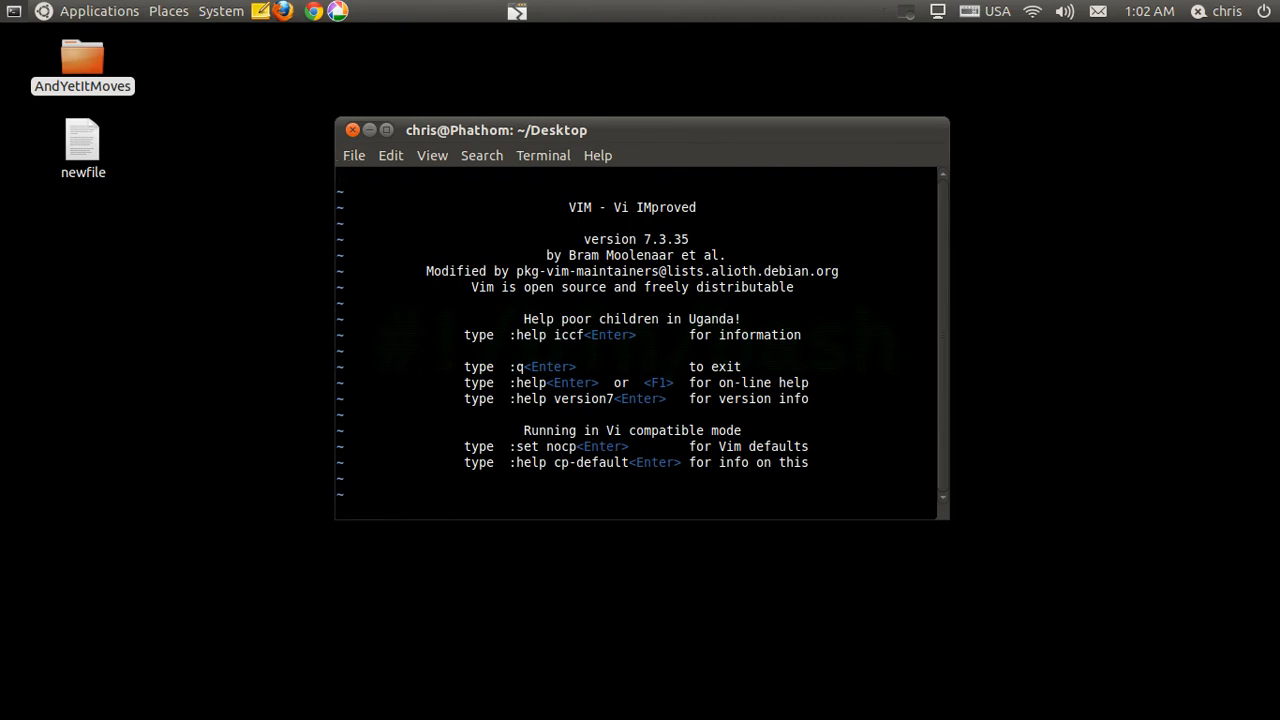
pyautogui.write('sdf')
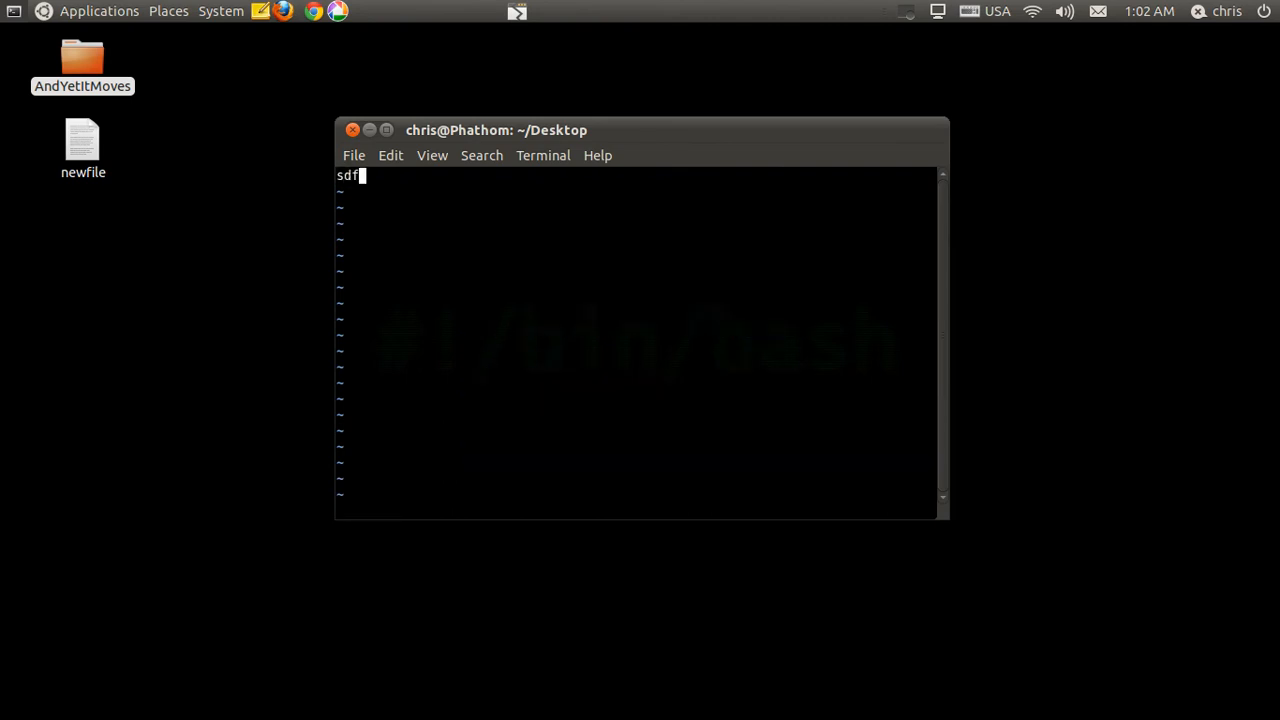
pyautogui.write('zxvcty')
pyautogui.write('s')
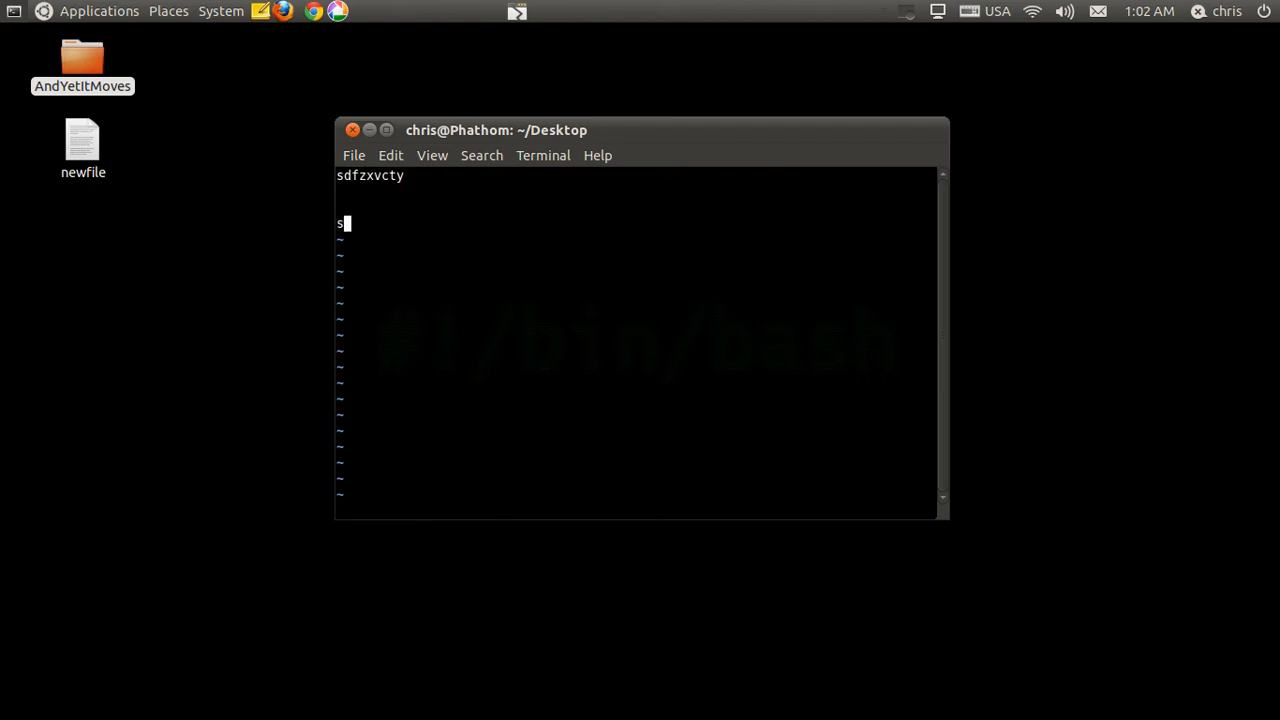
pyautogui.write('da')
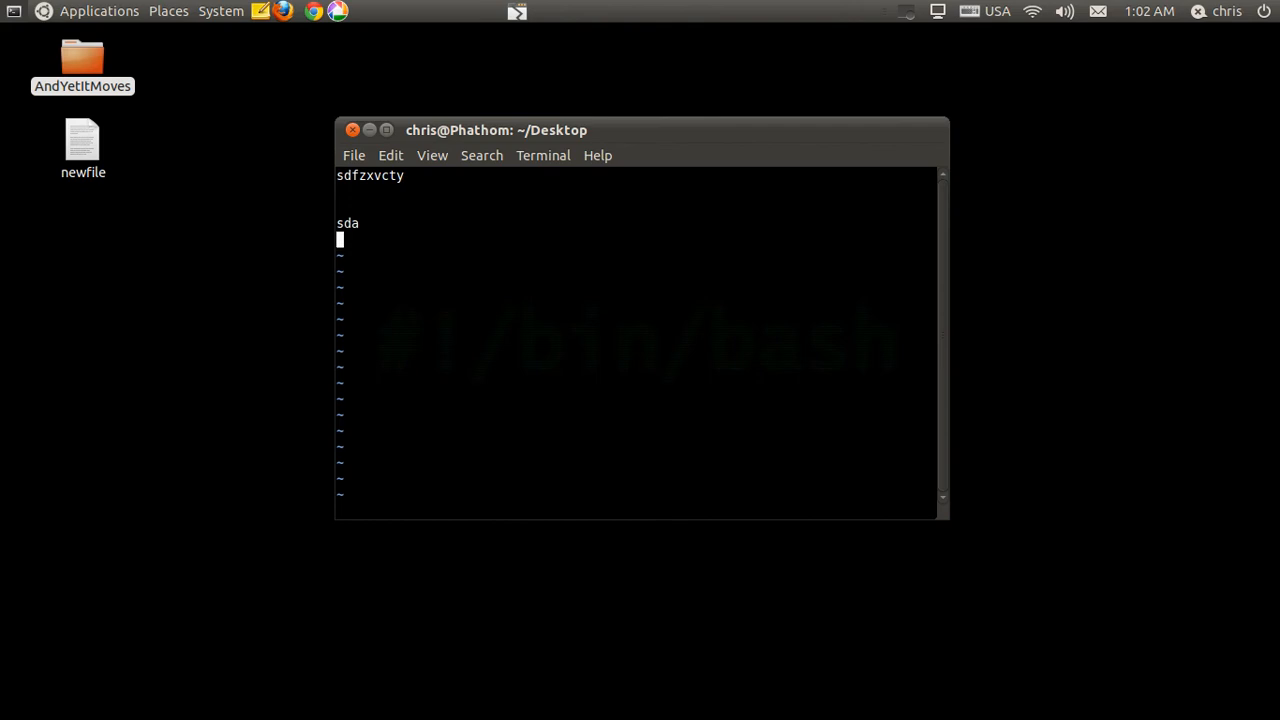
pyautogui.write('recording')
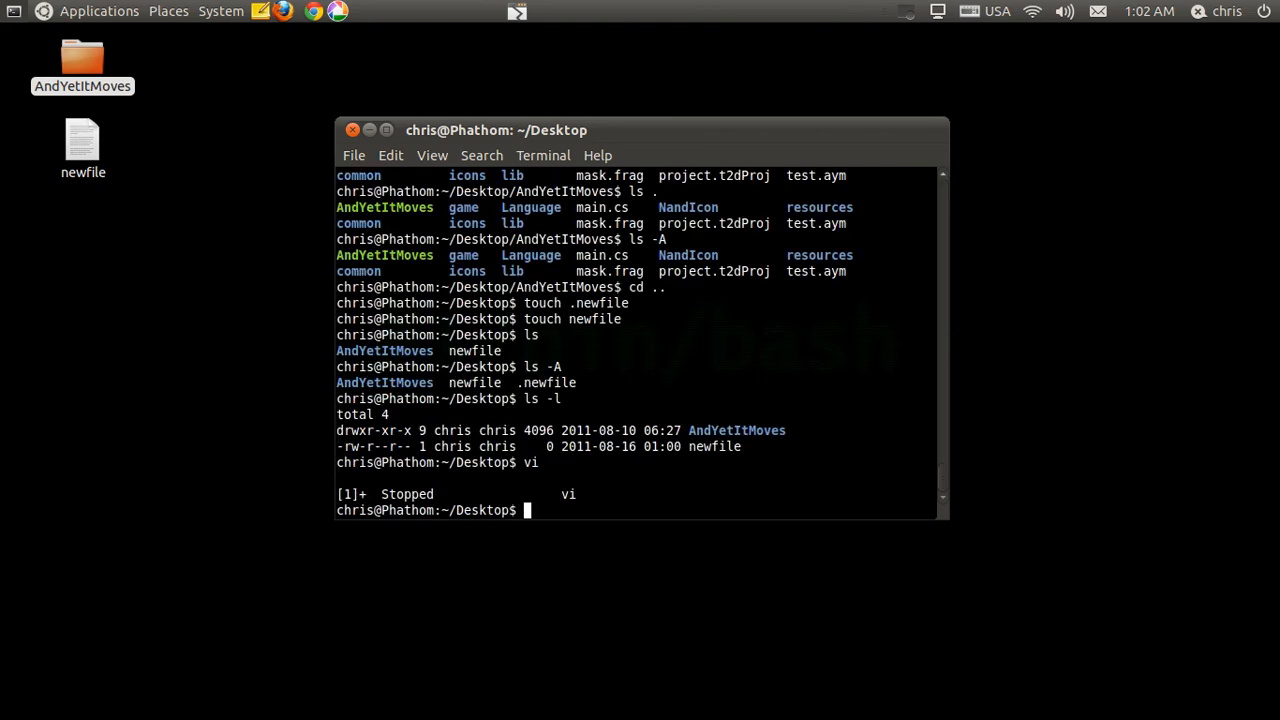
pyautogui.write('ctrl+')
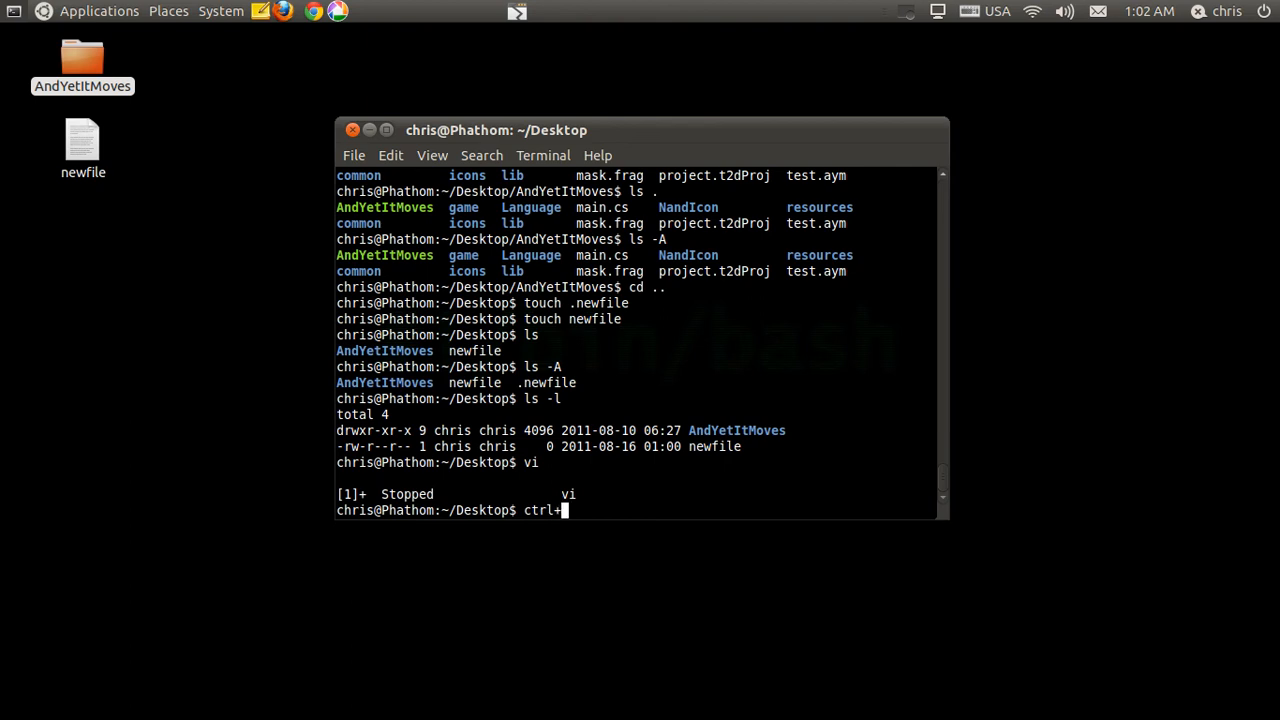
pyautogui.write('z')
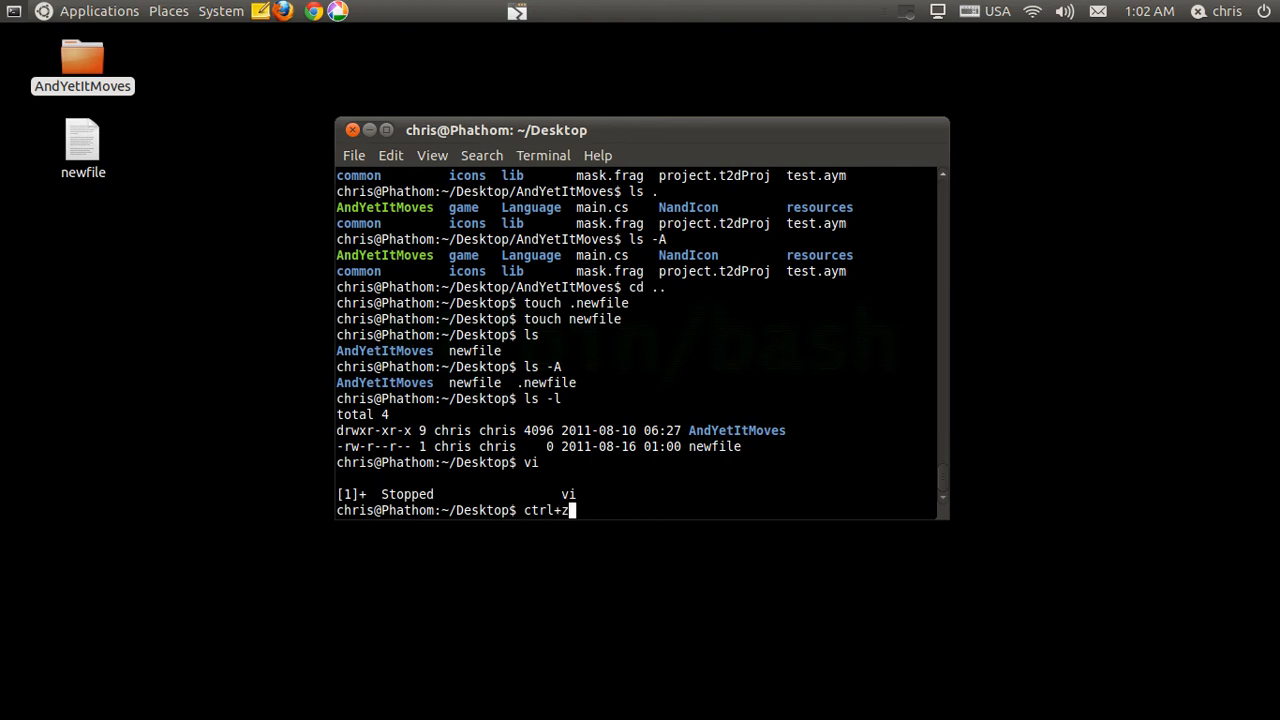
pyautogui.press('BackSpace')
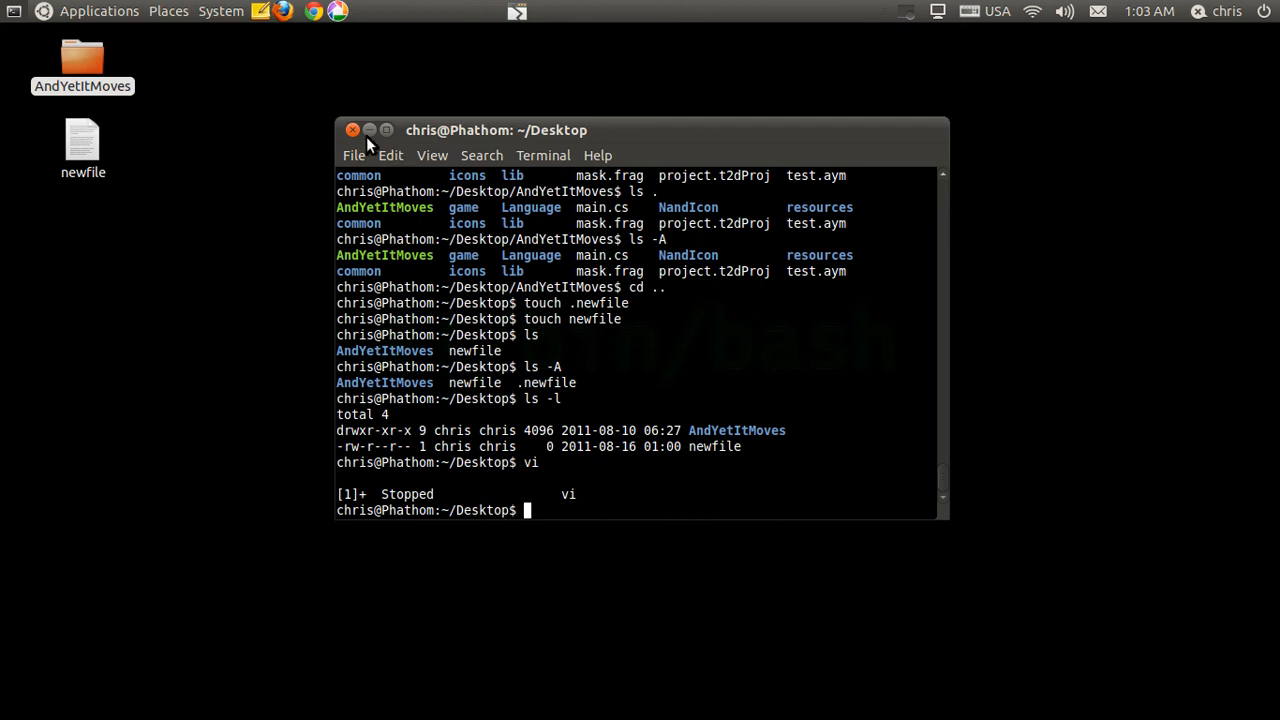
# Step: Close the terminal window, leaving the desktop with AndYetItMoves and newfile
pyautogui.click(352, 130)
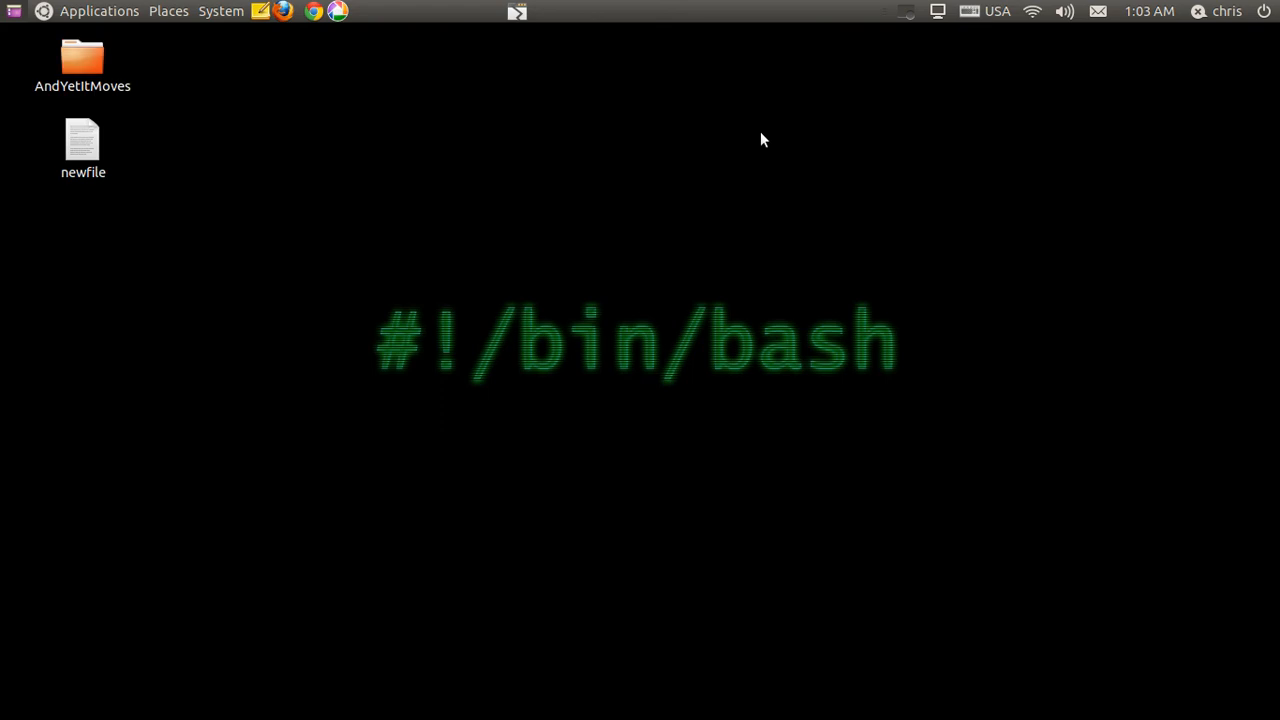
pyautogui.moveTo(488, 206)
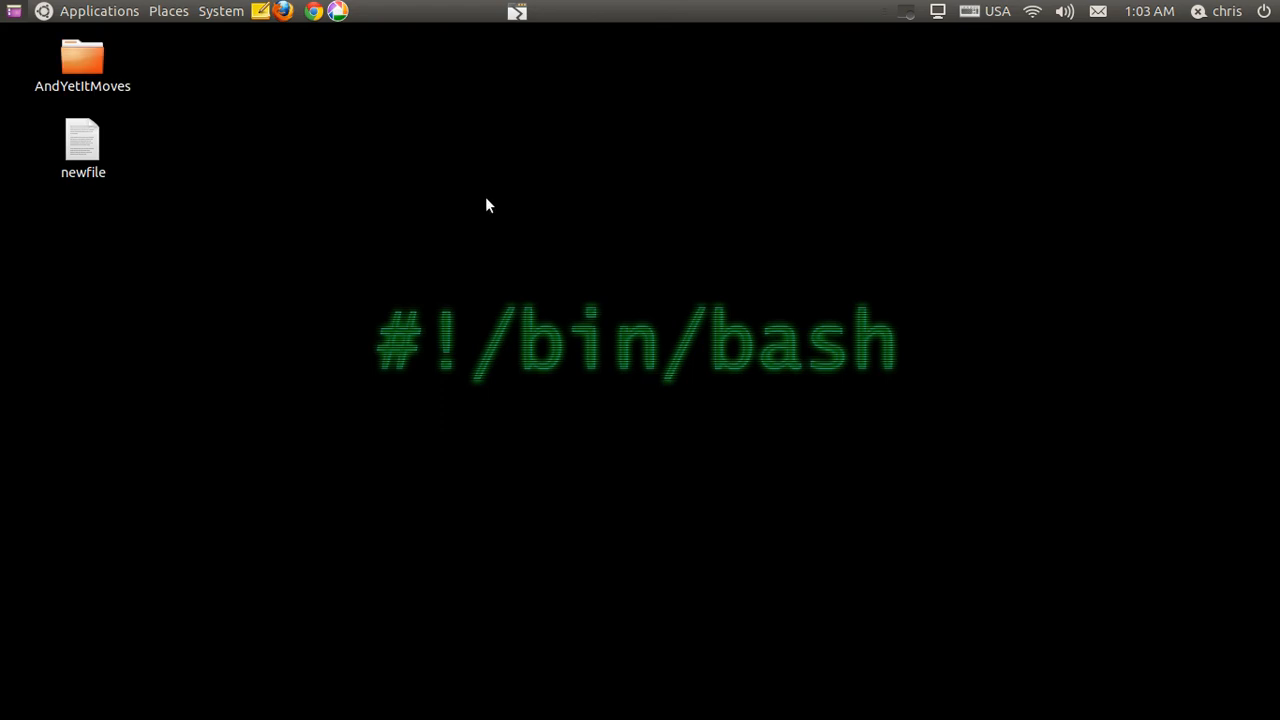
pyautogui.moveTo(918, 10)
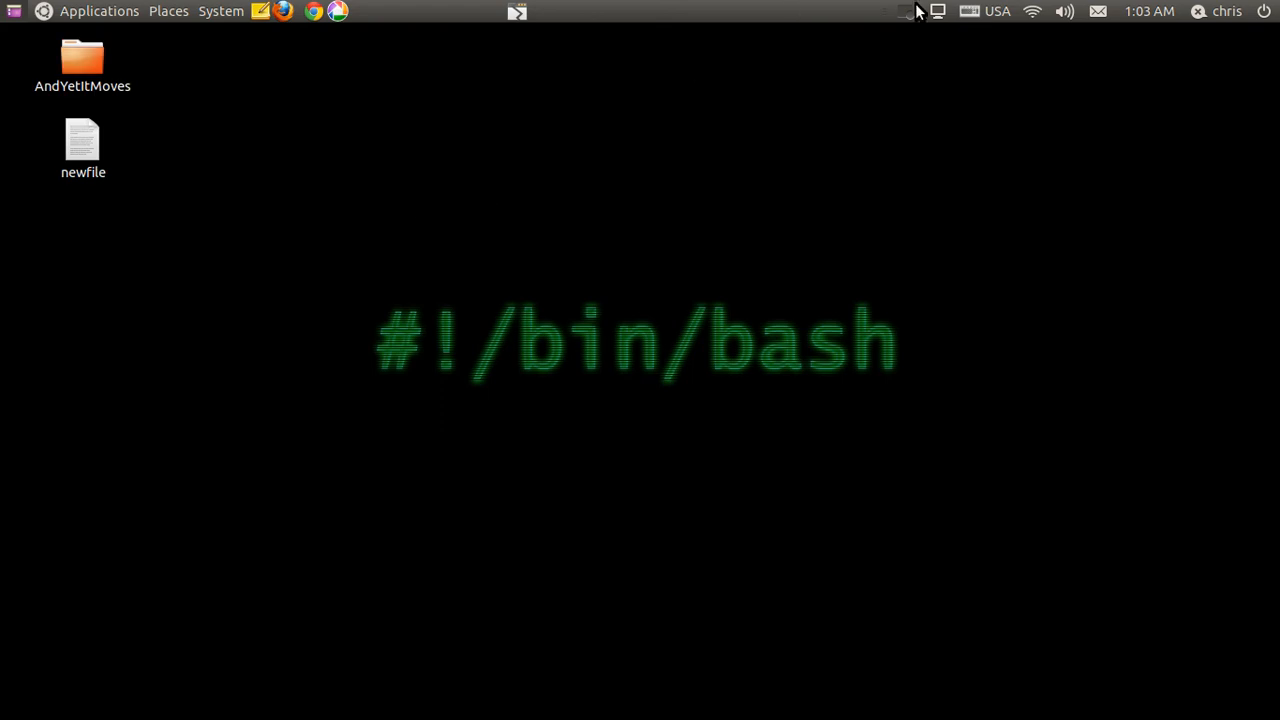
pyautogui.click(906, 12)
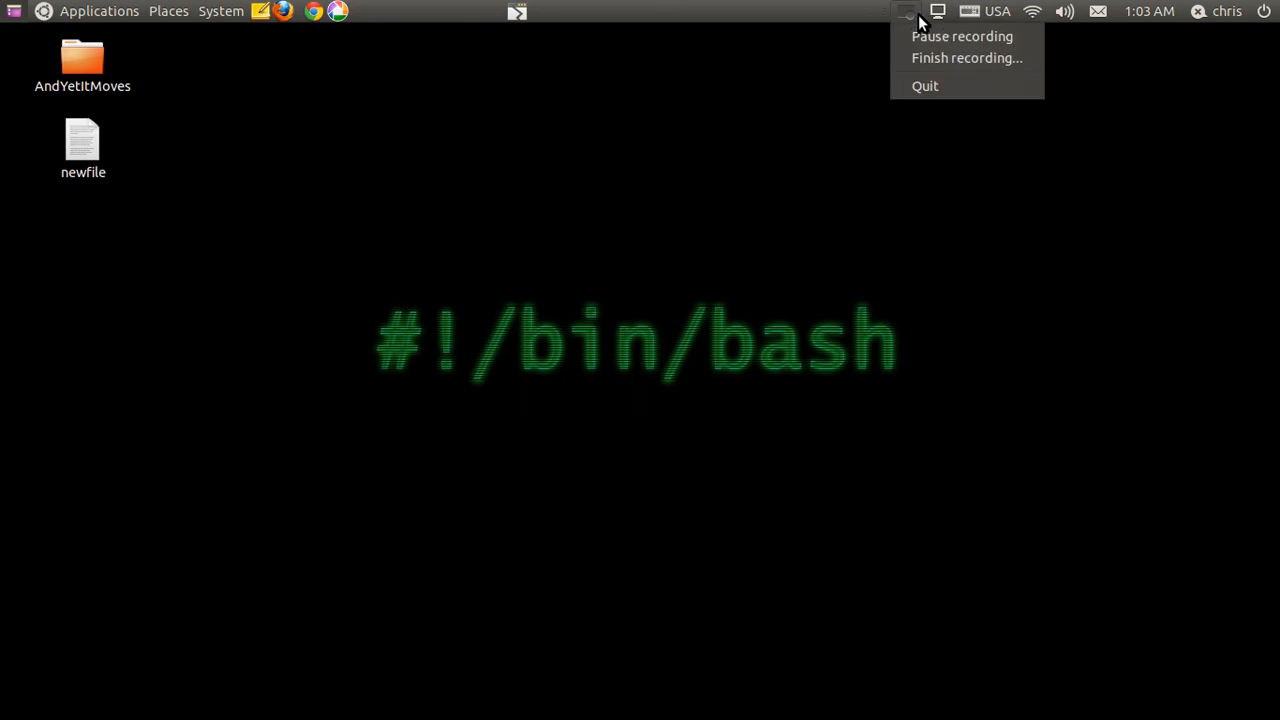